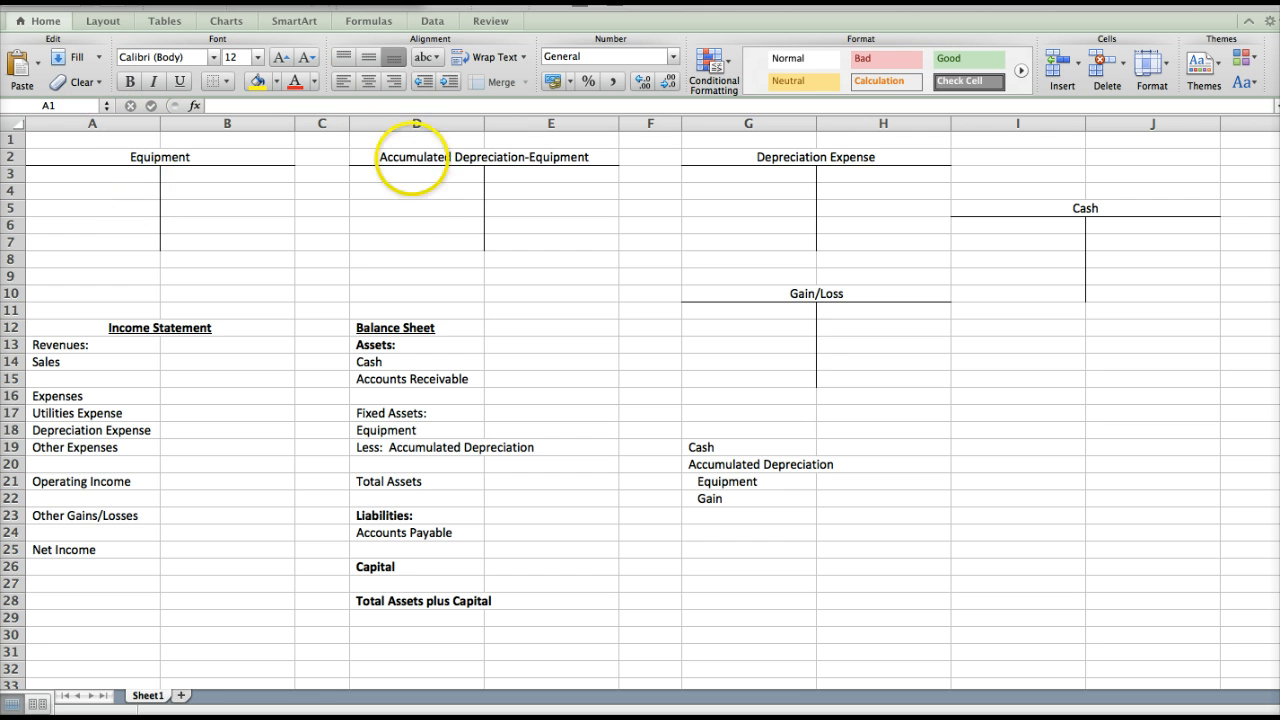
mouse_move(822, 400)
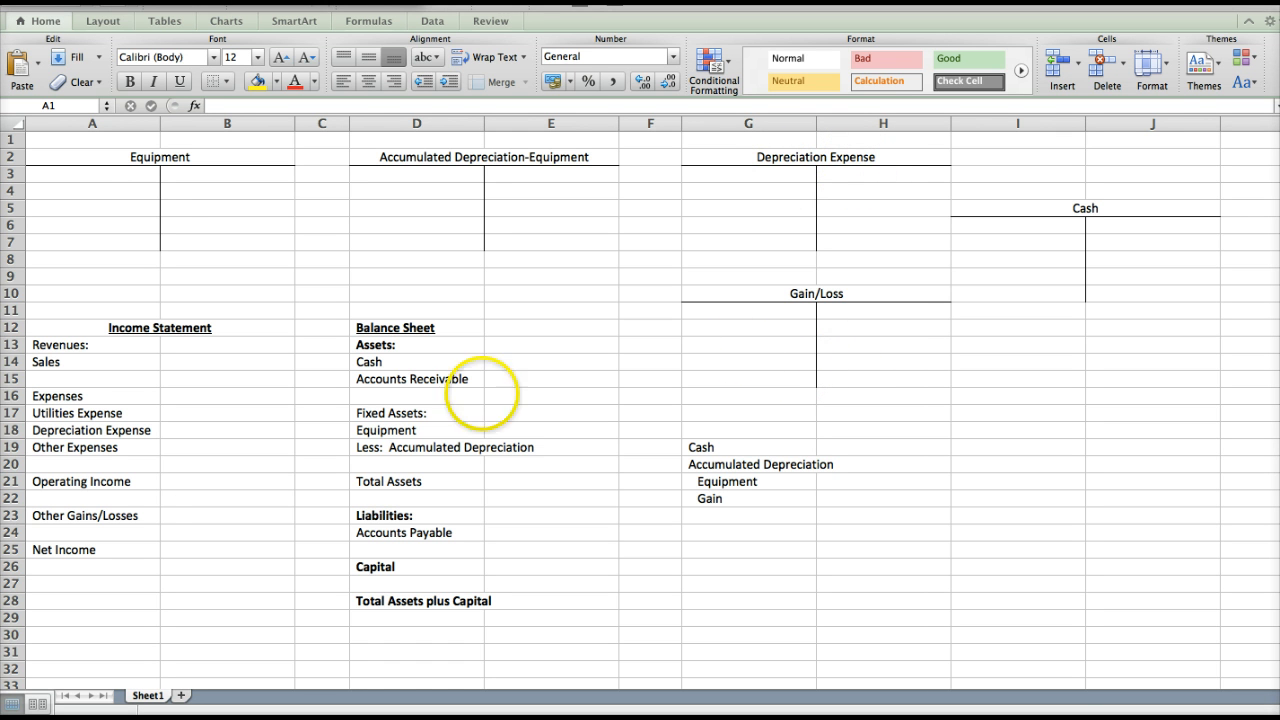
mouse_move(90, 490)
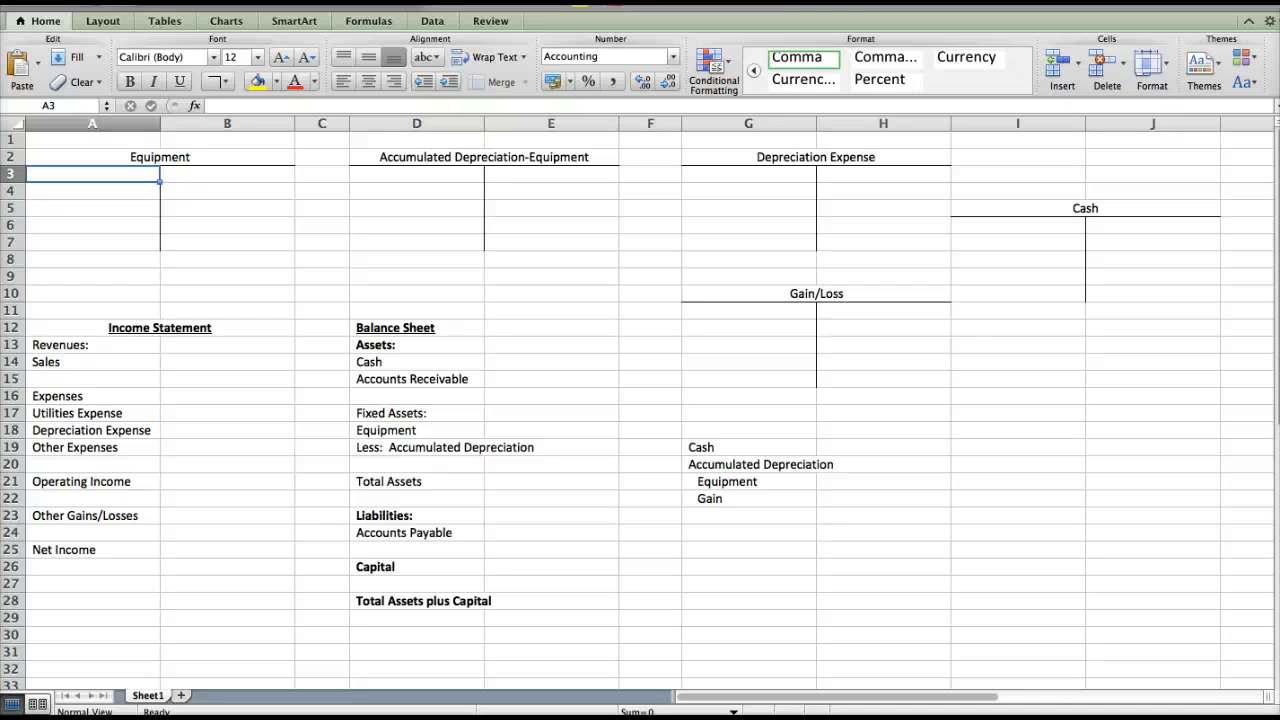
Enter the 500,000 purchase in the Equipment and Cash T-accounts.
text(50000)
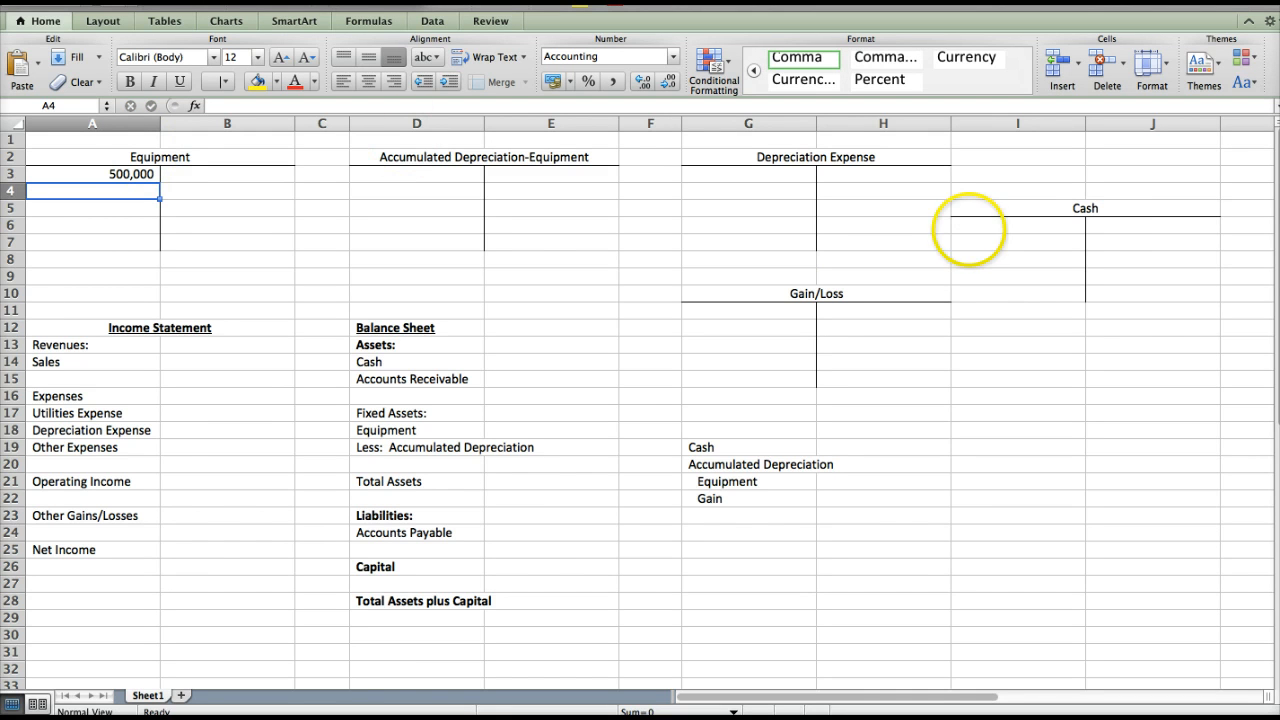
text(5)
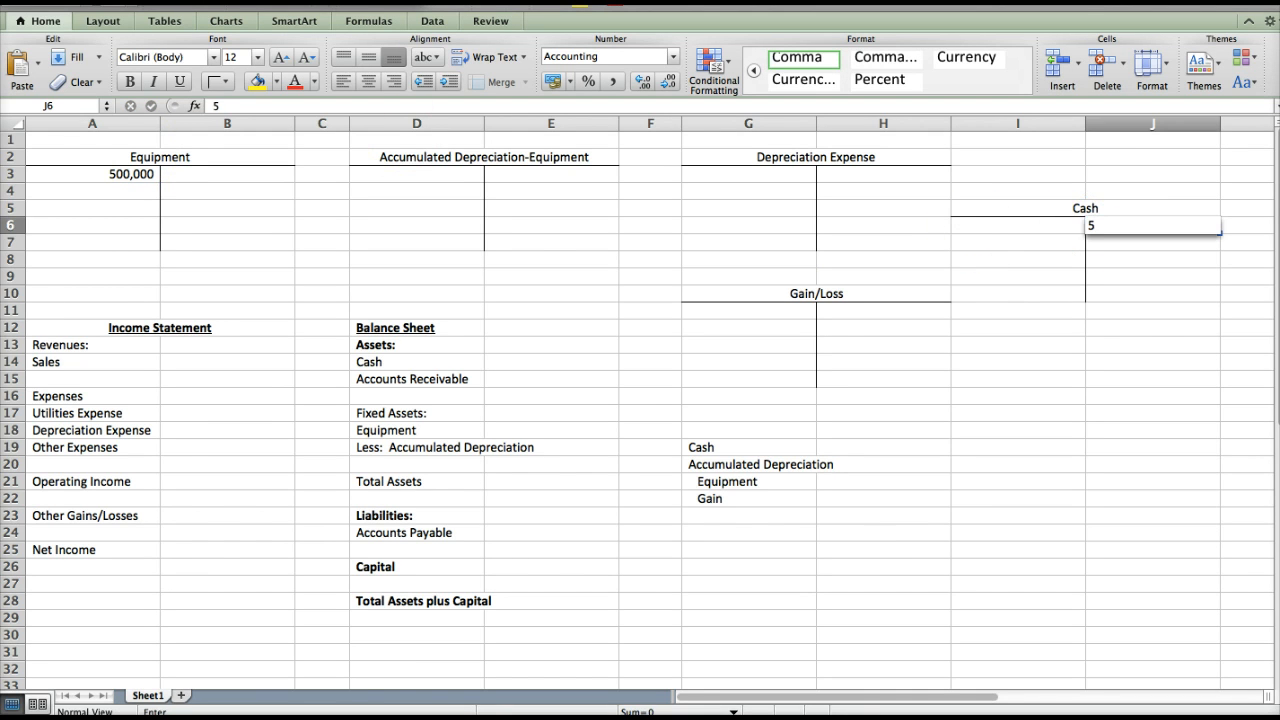
text(000000)
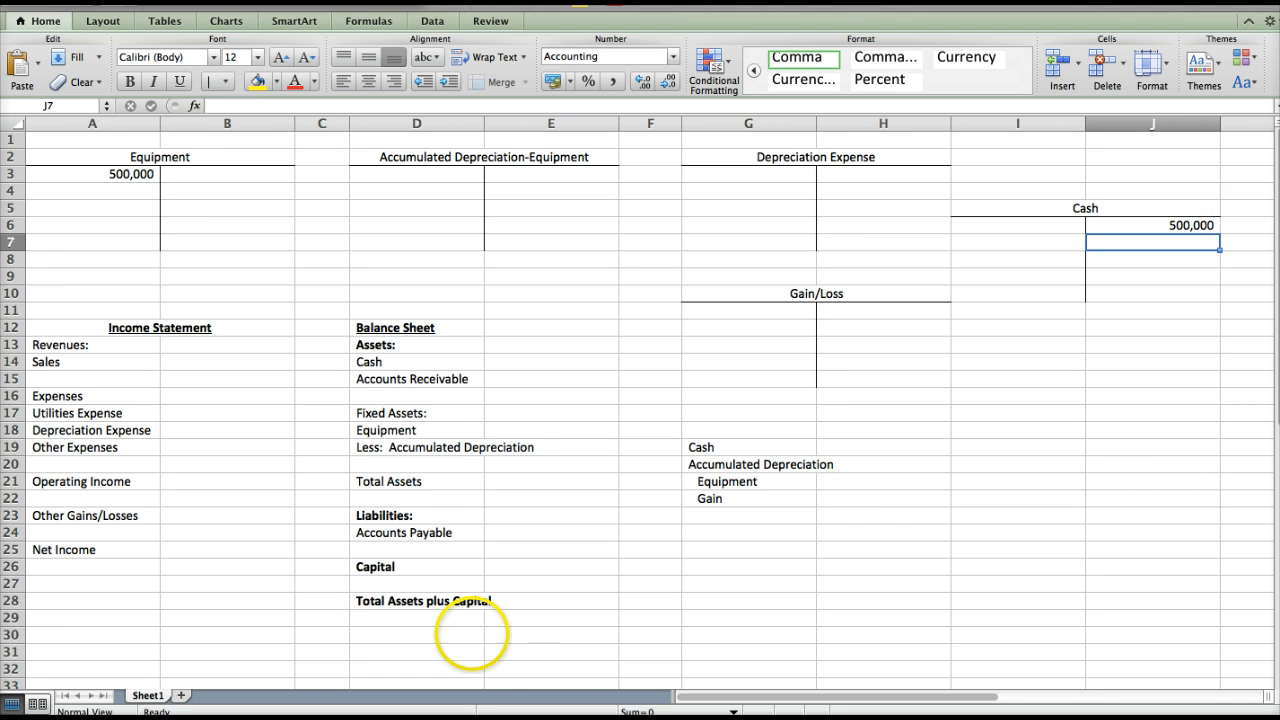
Show -500,000 on the balance sheet Cash line and 500,000 on the Equipment line.
click(548, 360)
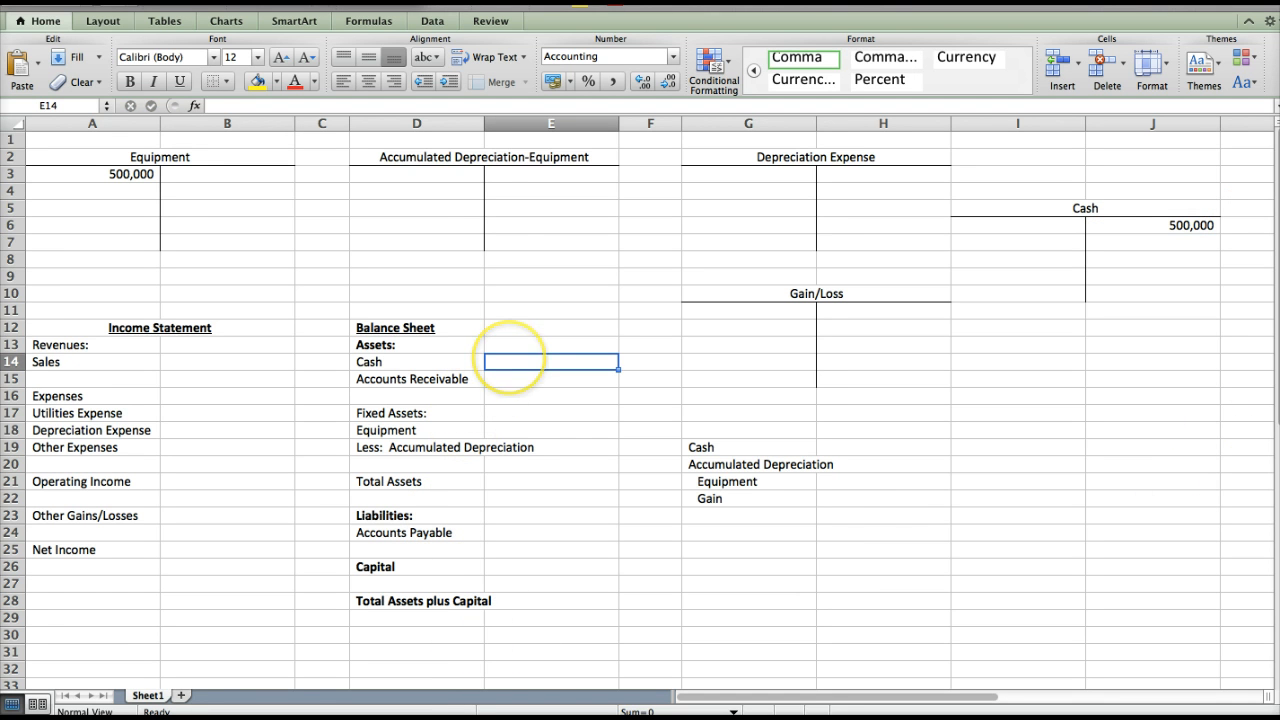
text(-50)
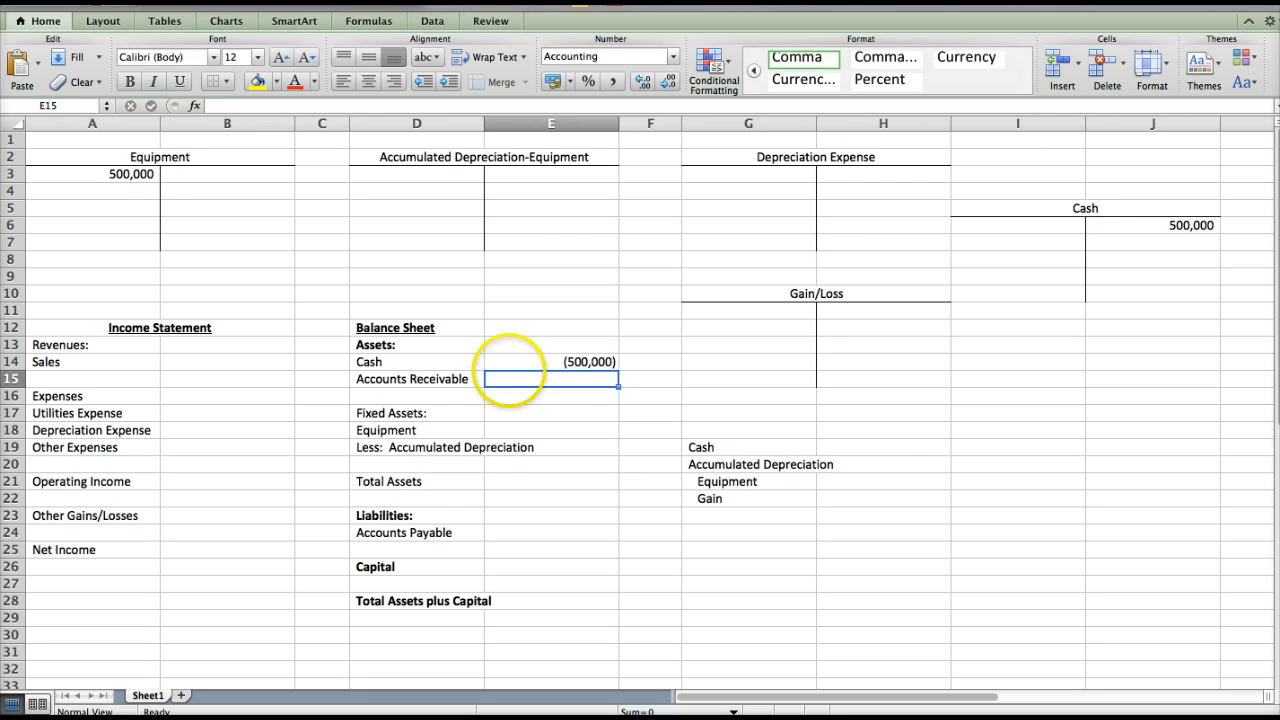
click(550, 430)
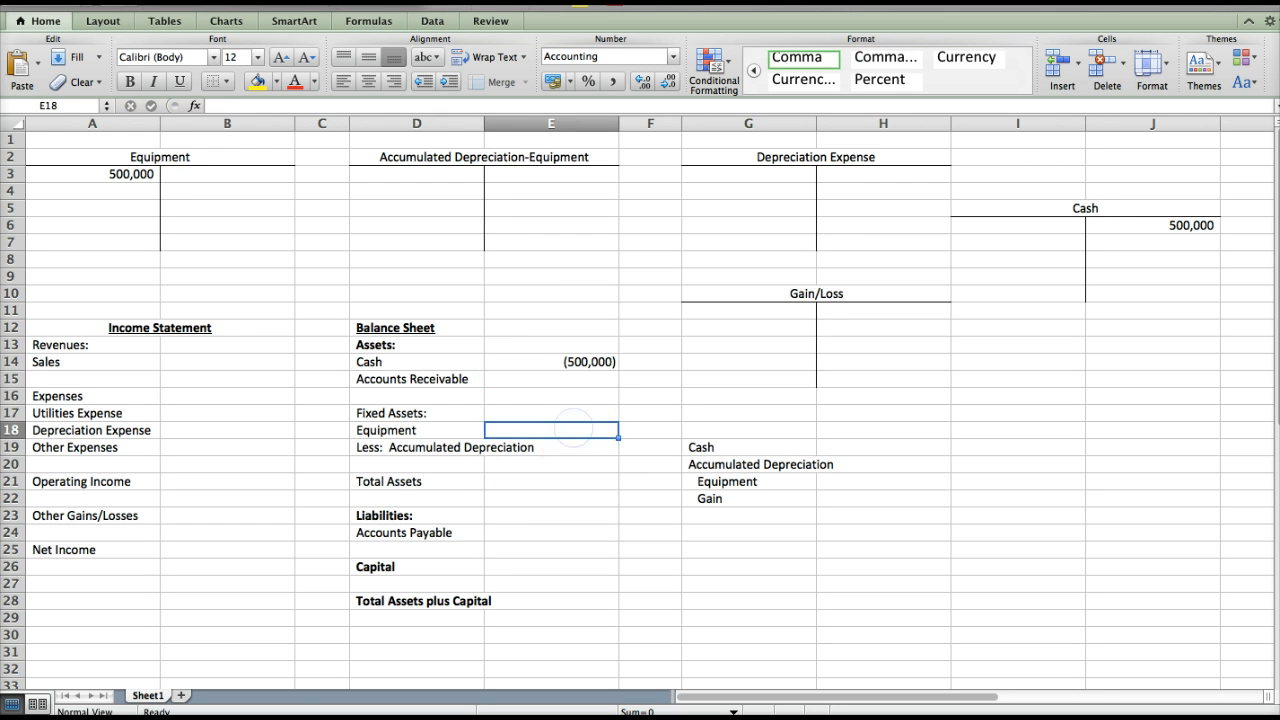
text(500,000)
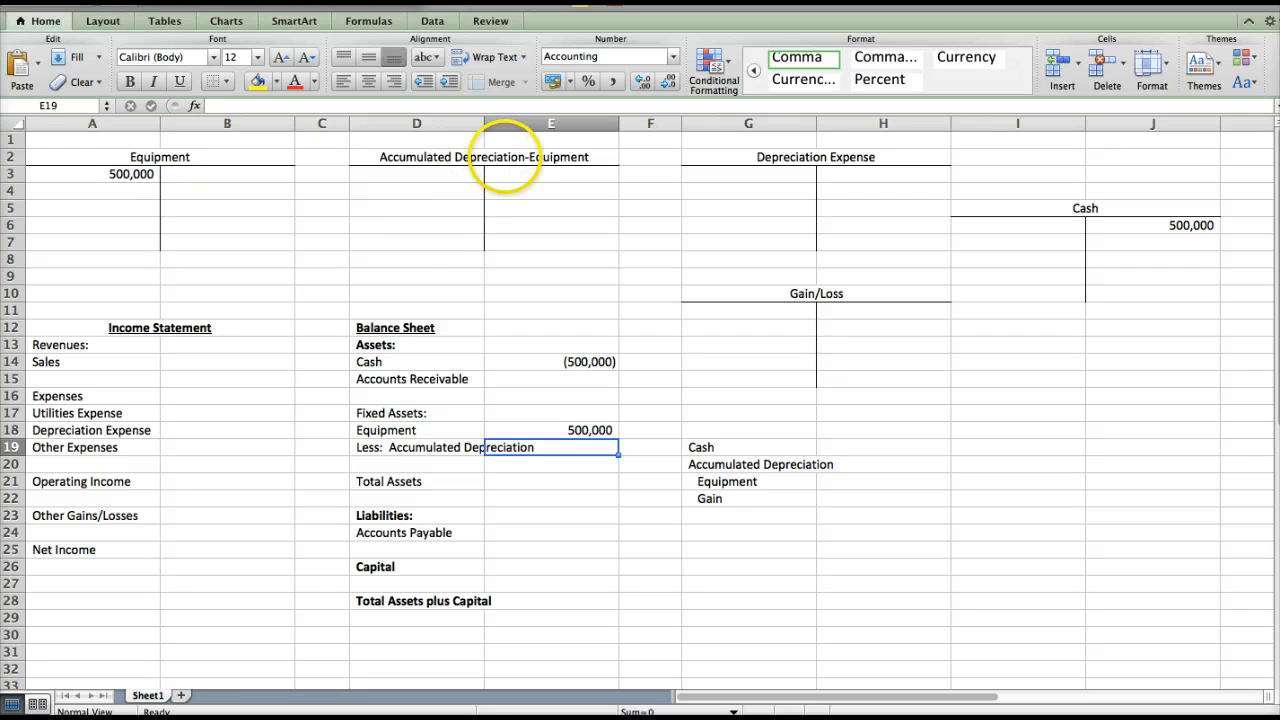
Record depreciation as =500000/5 in Accumulated Depreciation and 100,000 in Depreciation Expense.
click(552, 172)
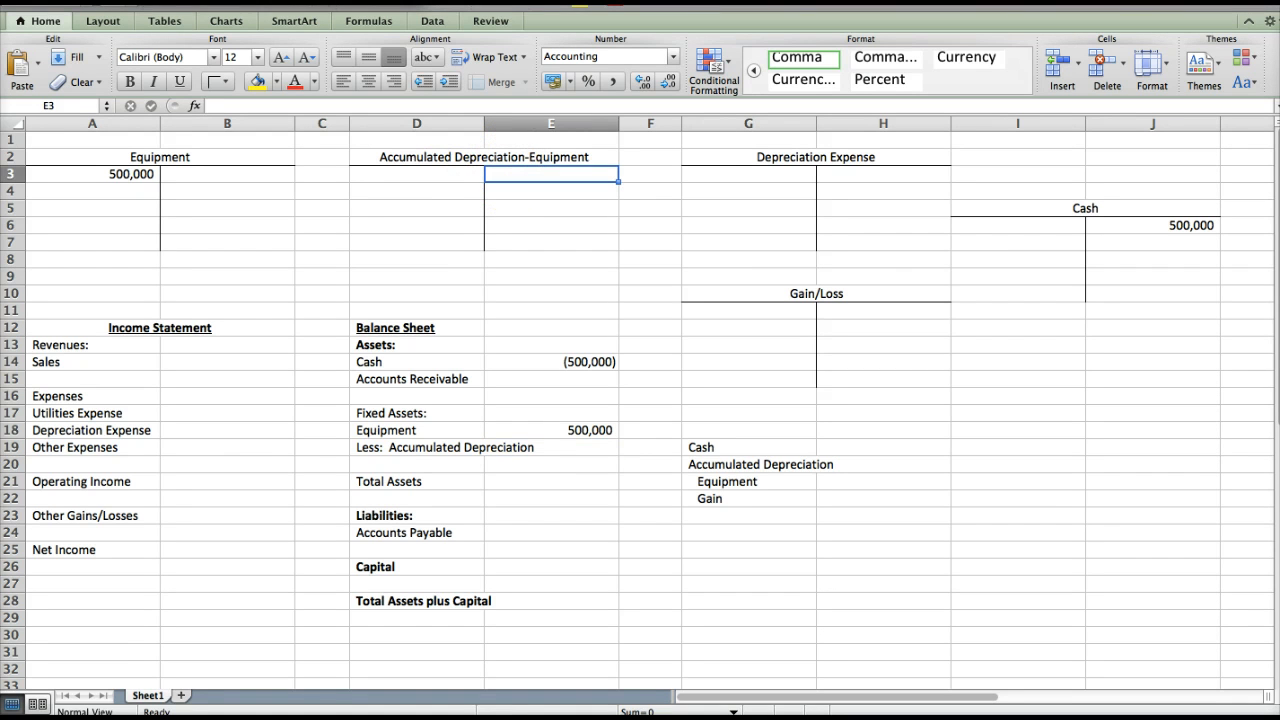
text(=)
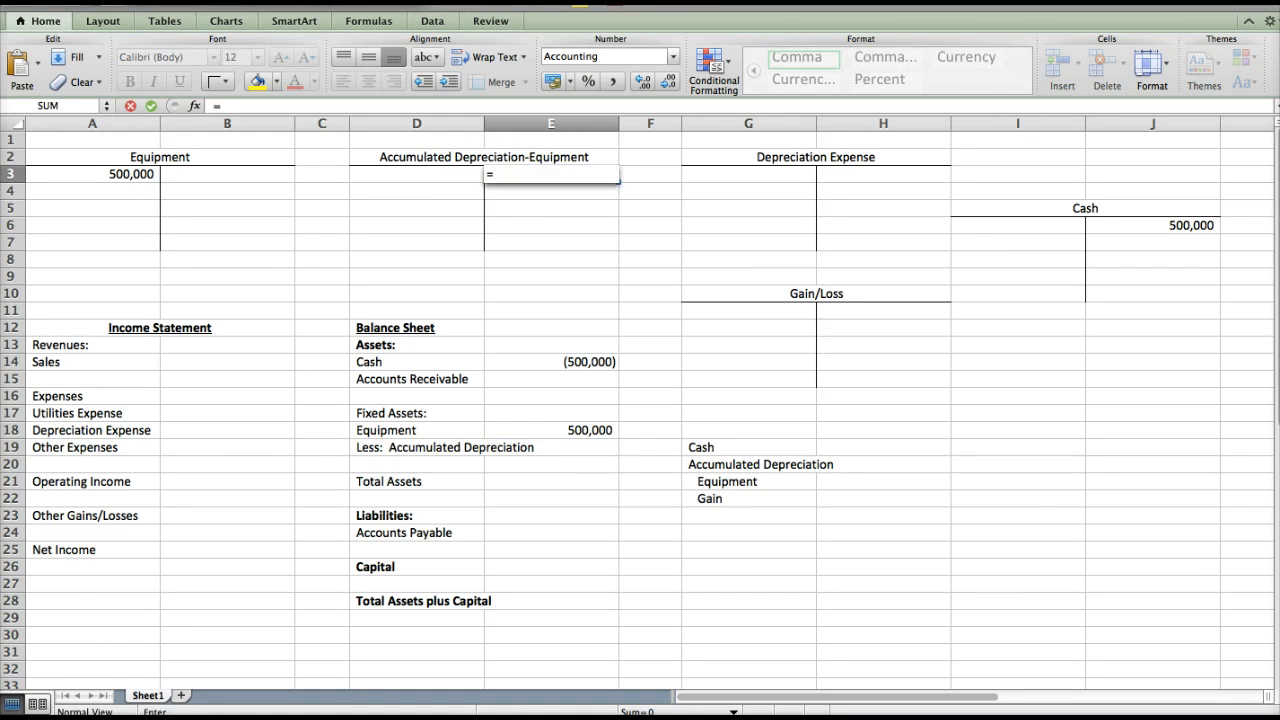
text(500000/)
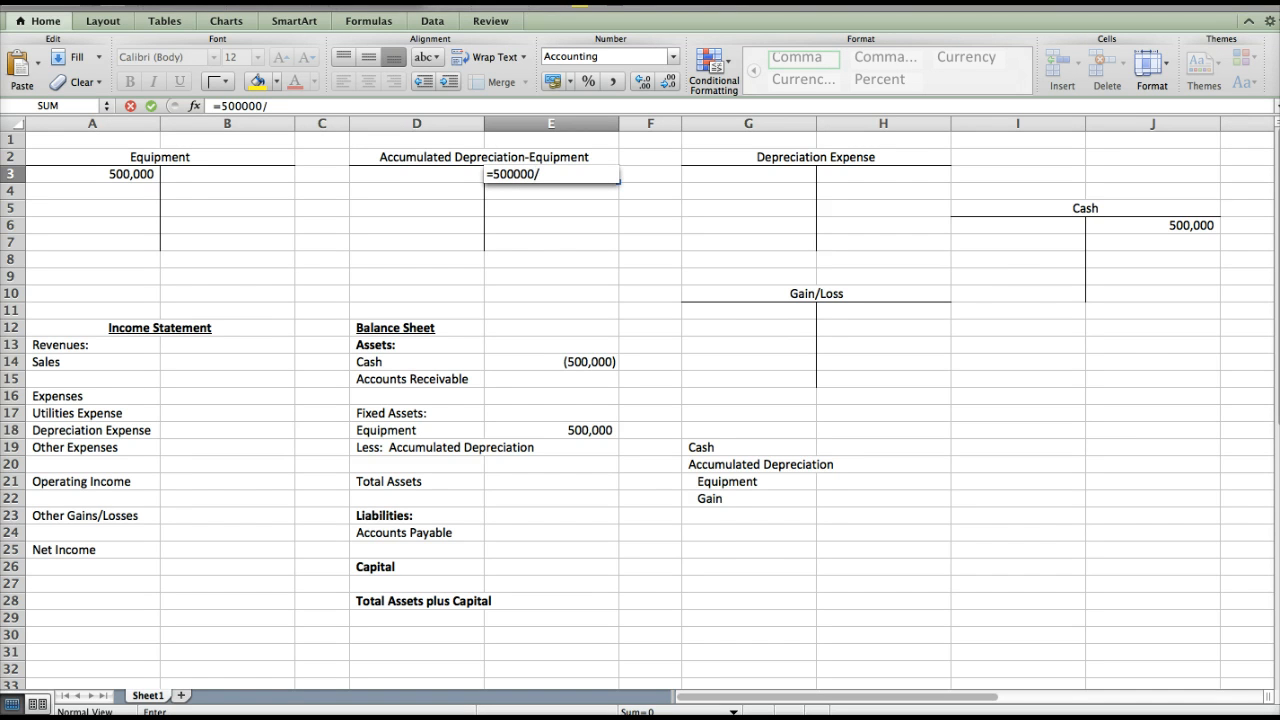
text(5)
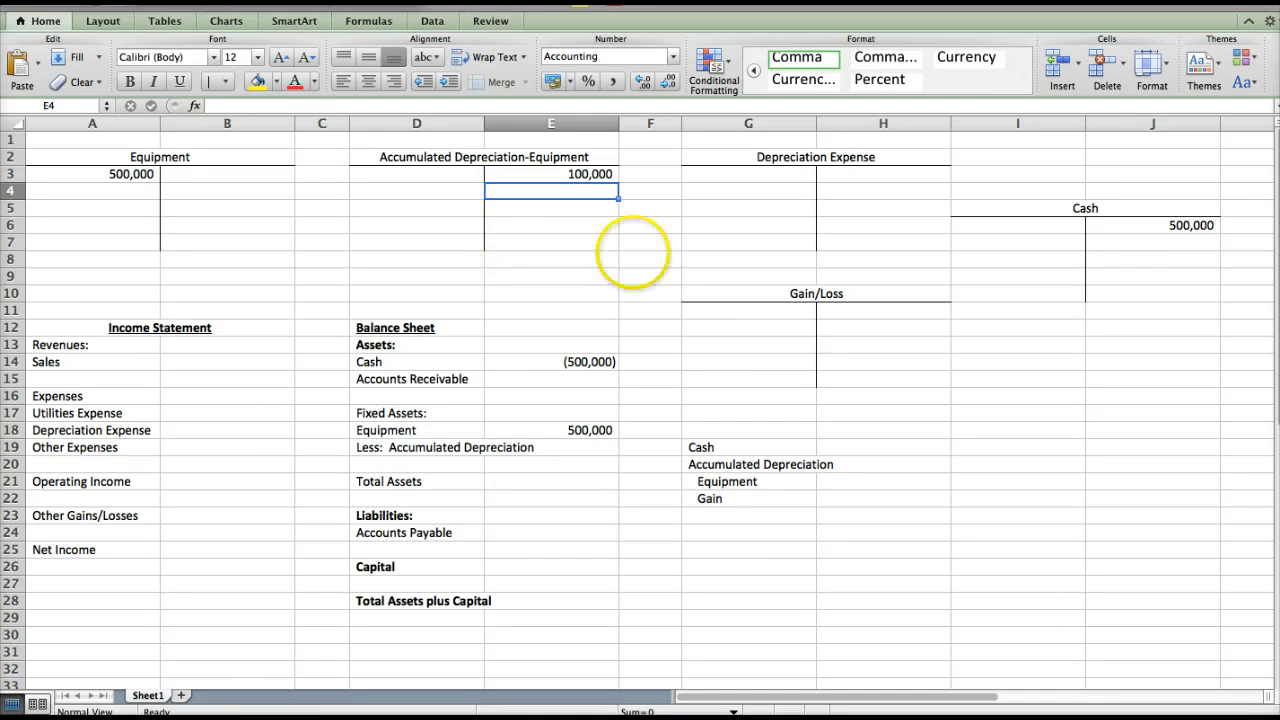
click(748, 172)
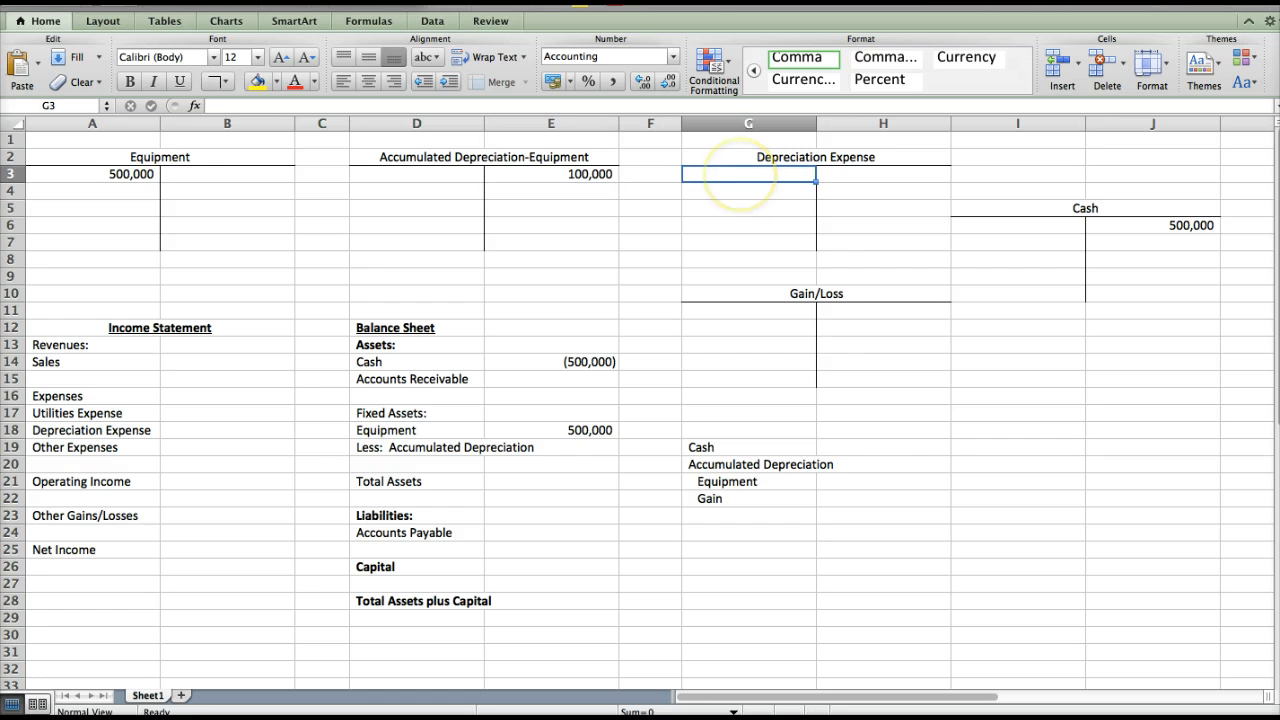
text(100000)
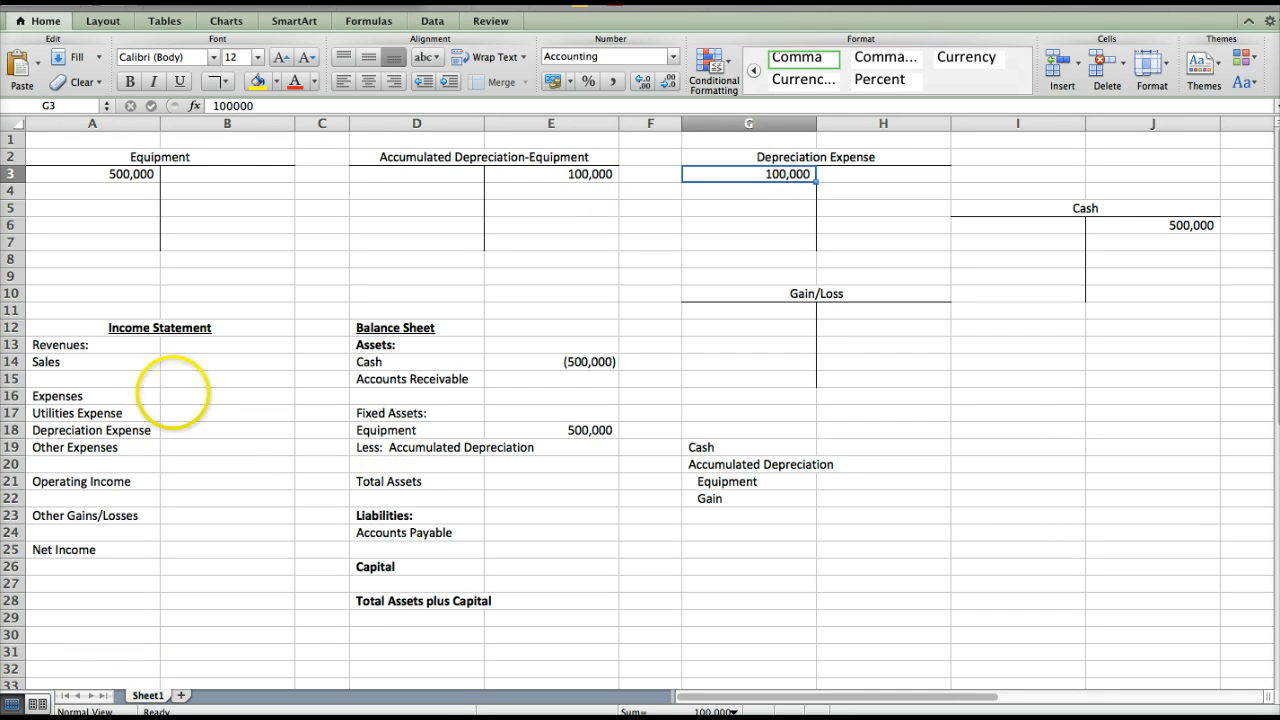
Show 100,000 Depreciation Expense on the income statement and -100,000 accumulated depreciation on the balance sheet.
click(226, 430)
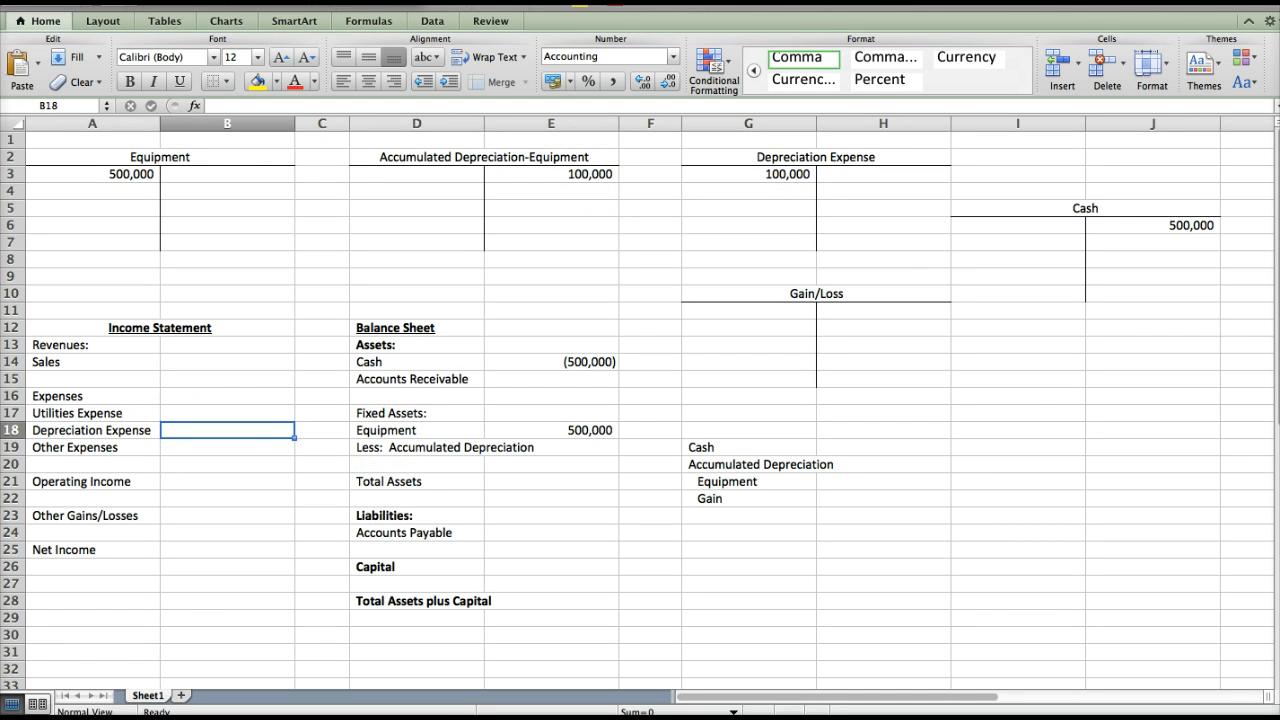
text(100,000)
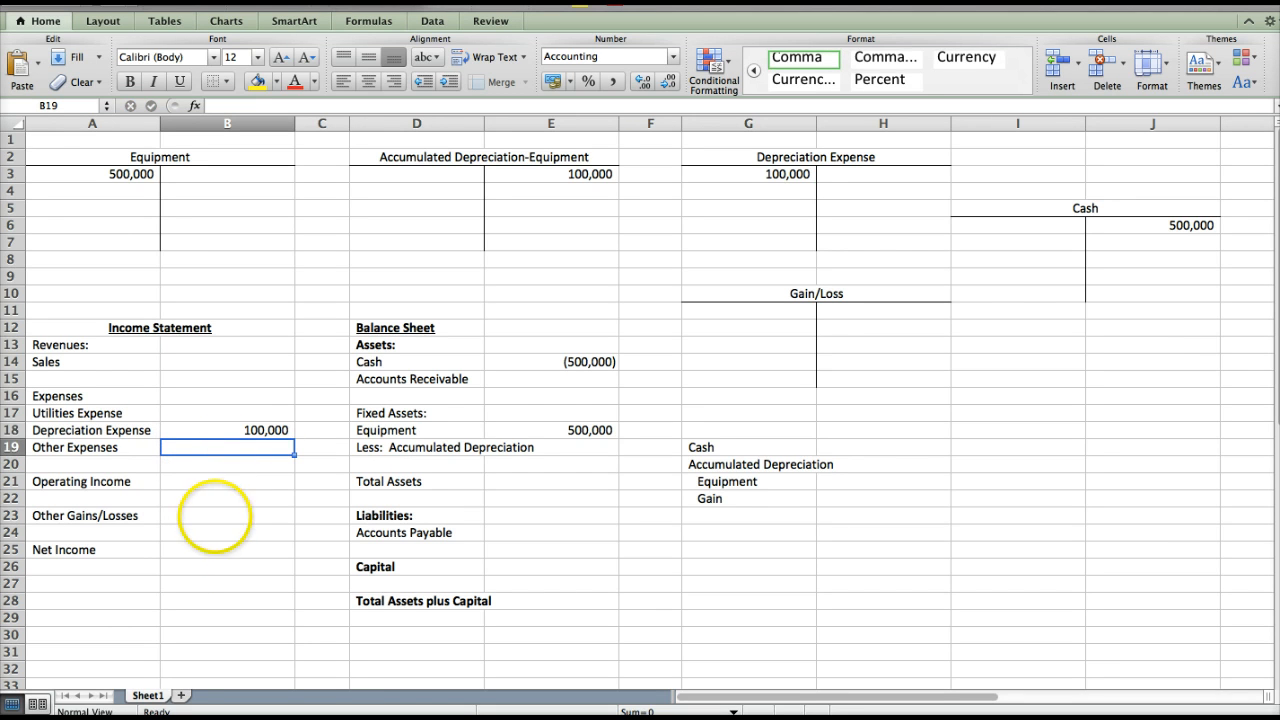
mouse_move(216, 568)
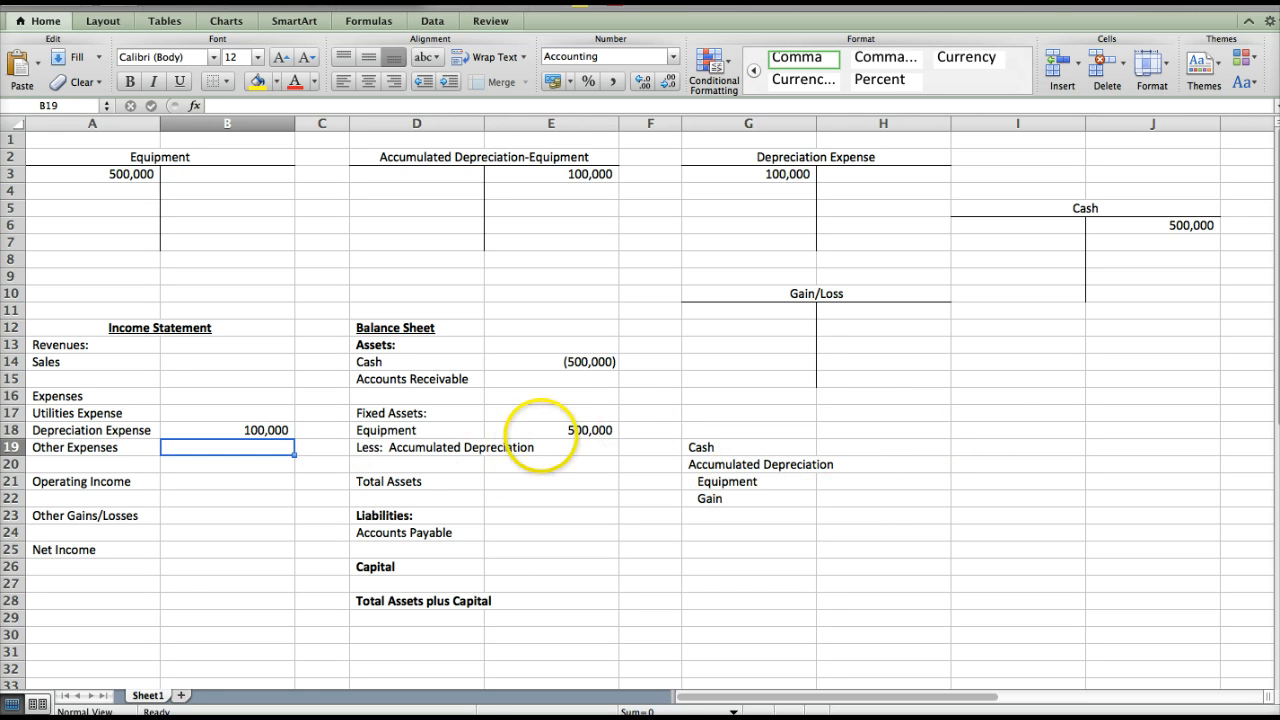
click(552, 448)
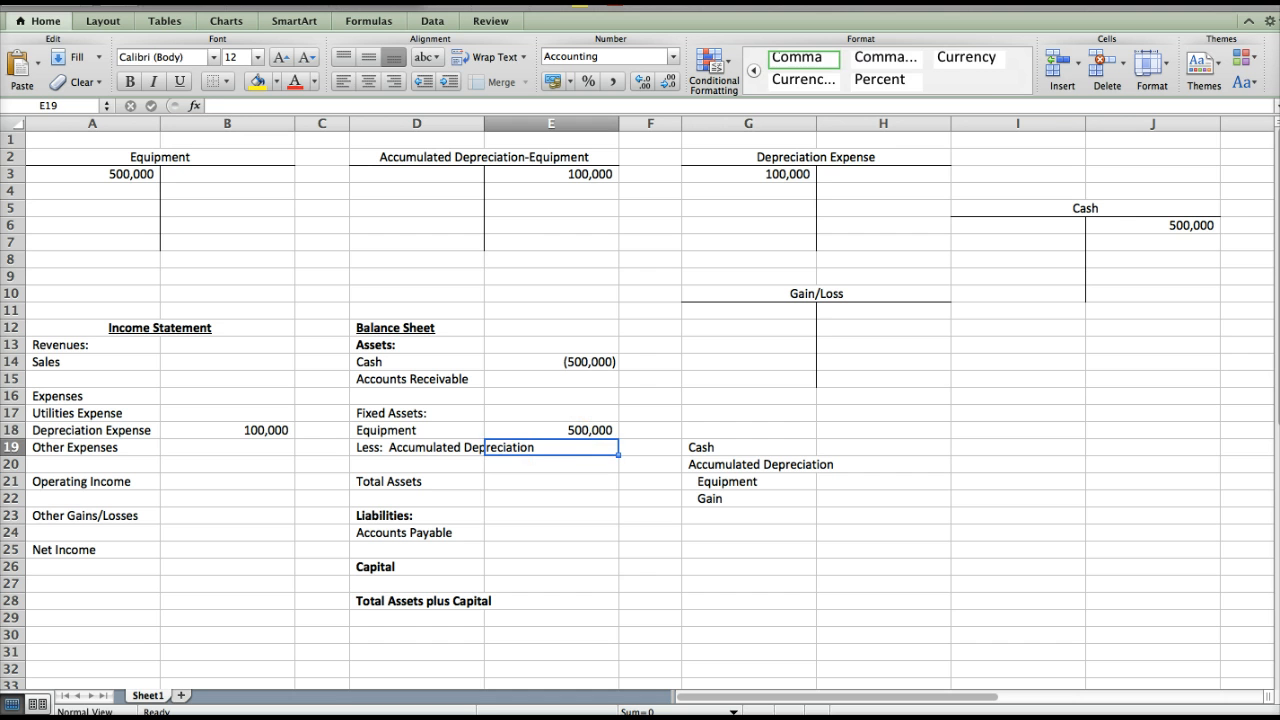
text(-100000)
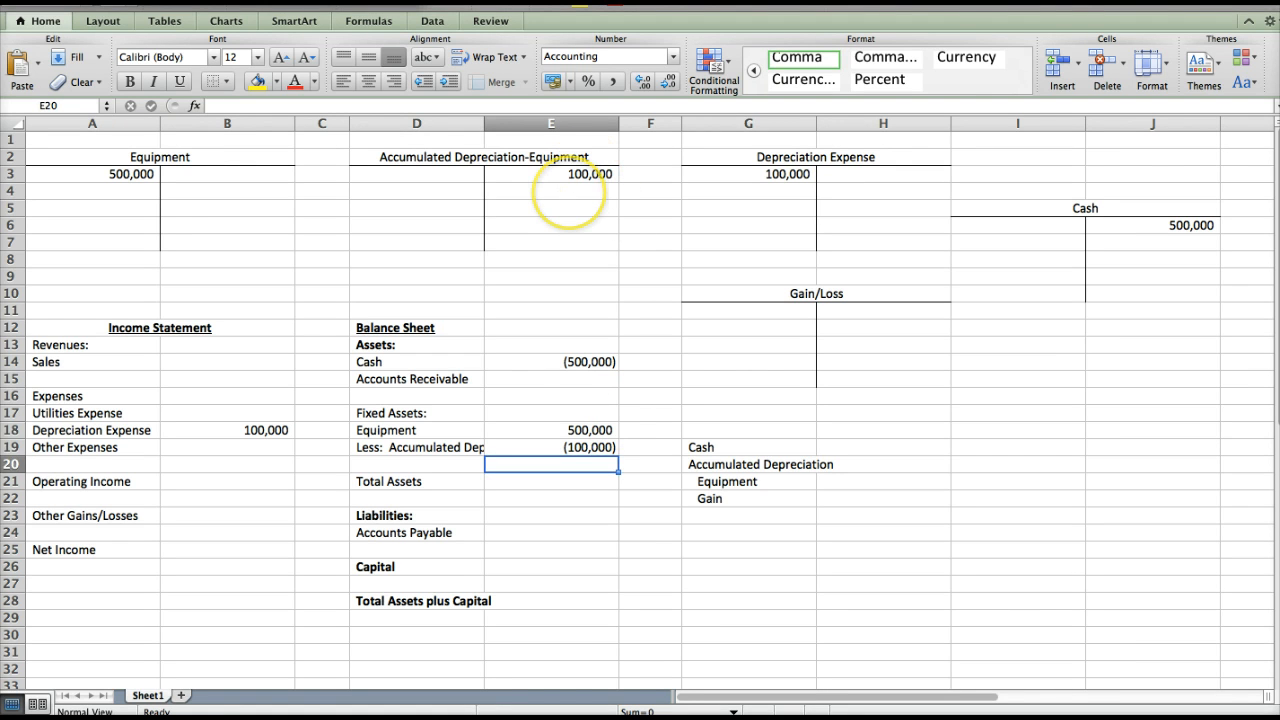
Fill both depreciation T-accounts with 100,000 entries for five years.
text(100000)
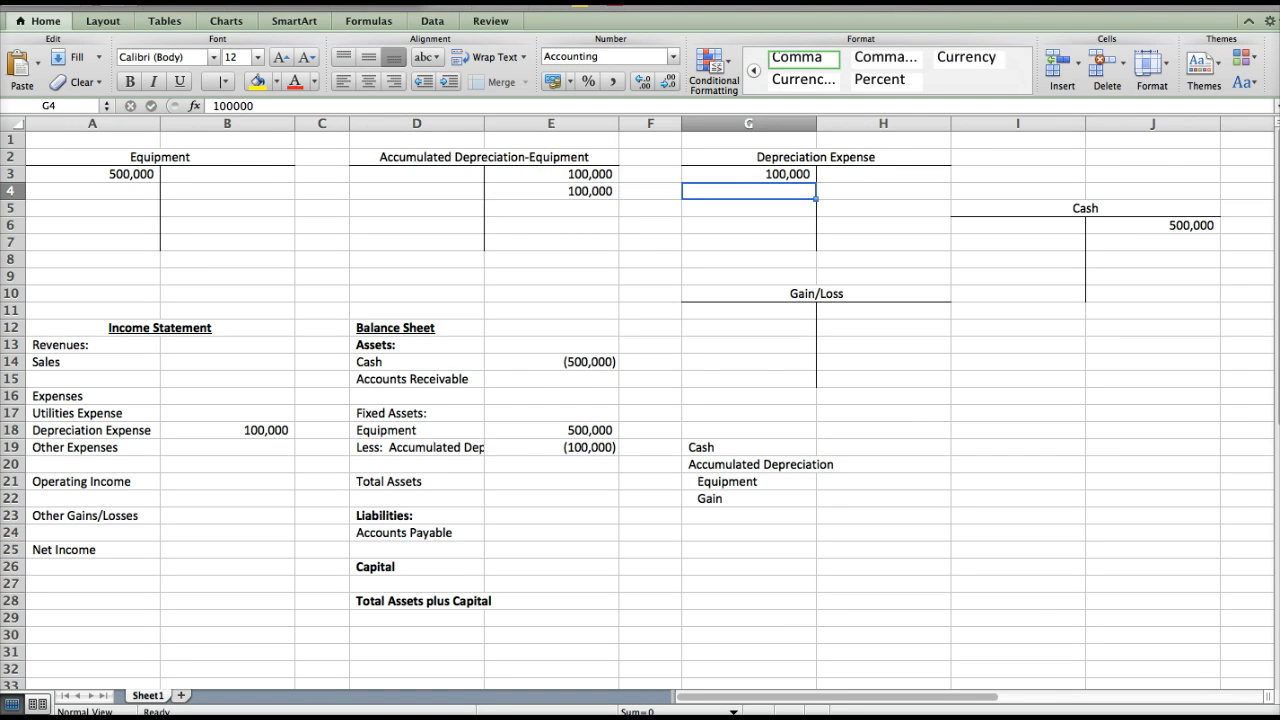
text(1000000)
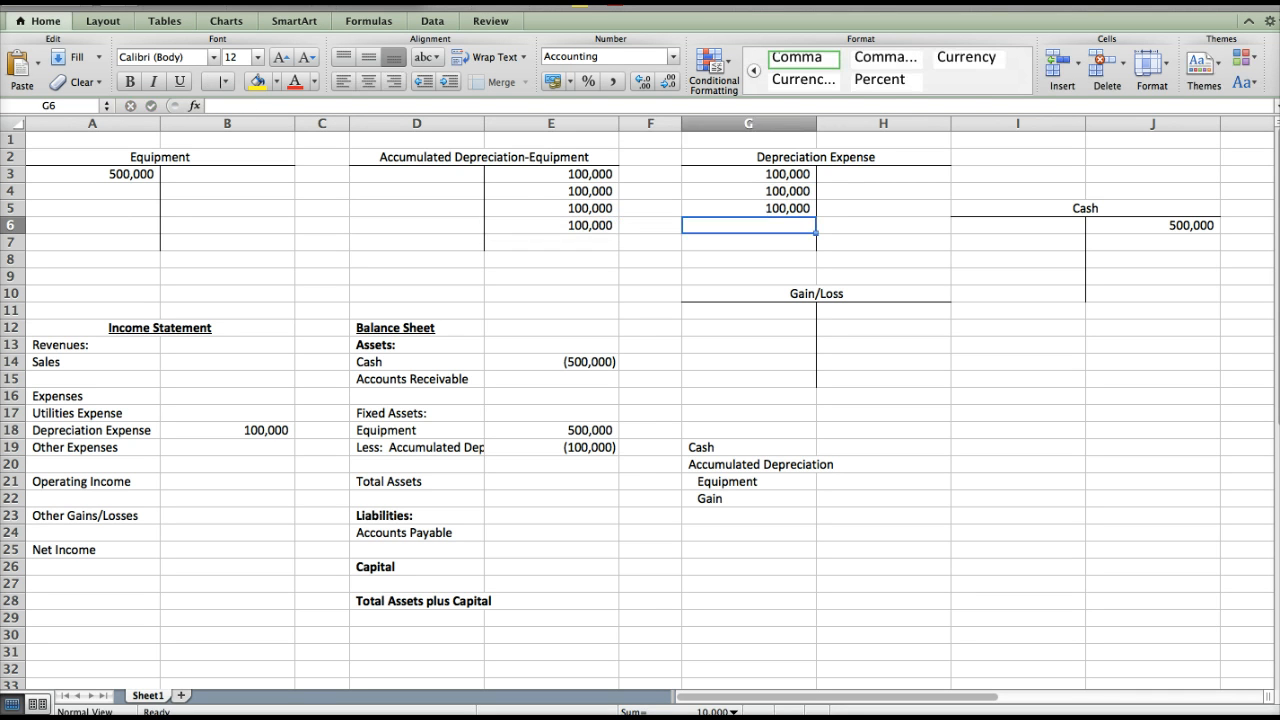
text(10000)
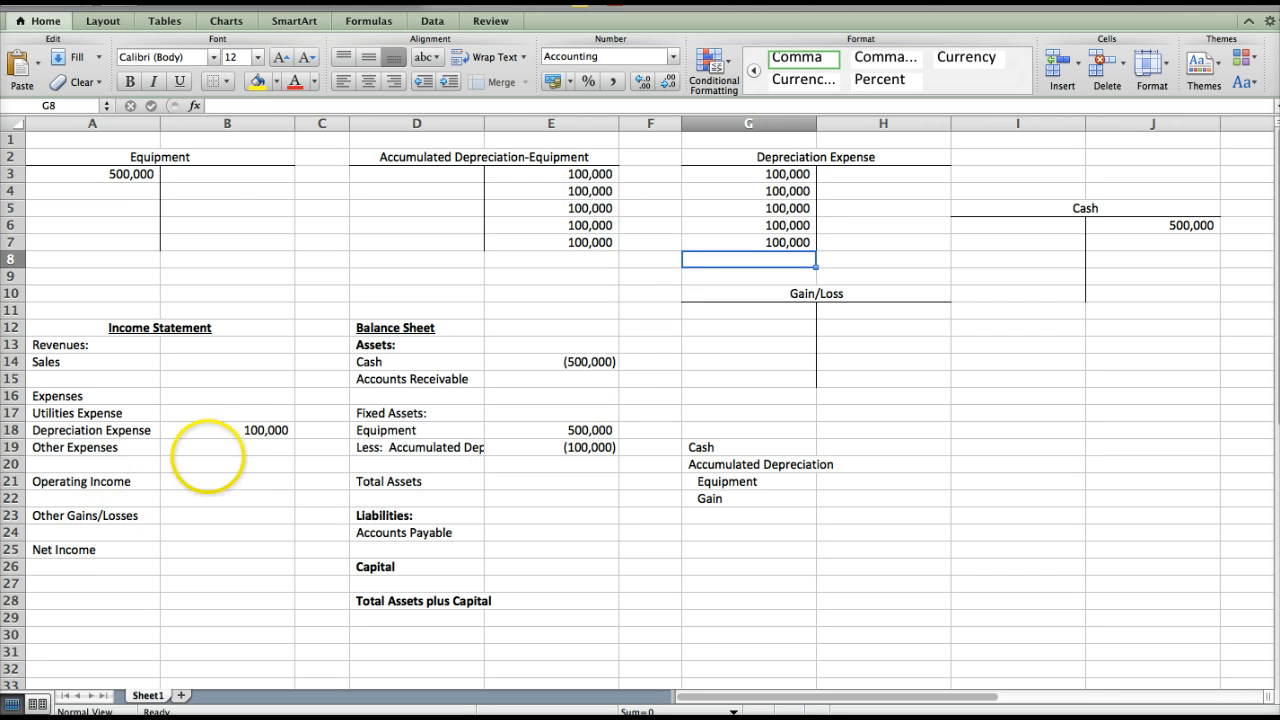
Revise the balance sheet accumulated depreciation to -500,000.
click(228, 430)
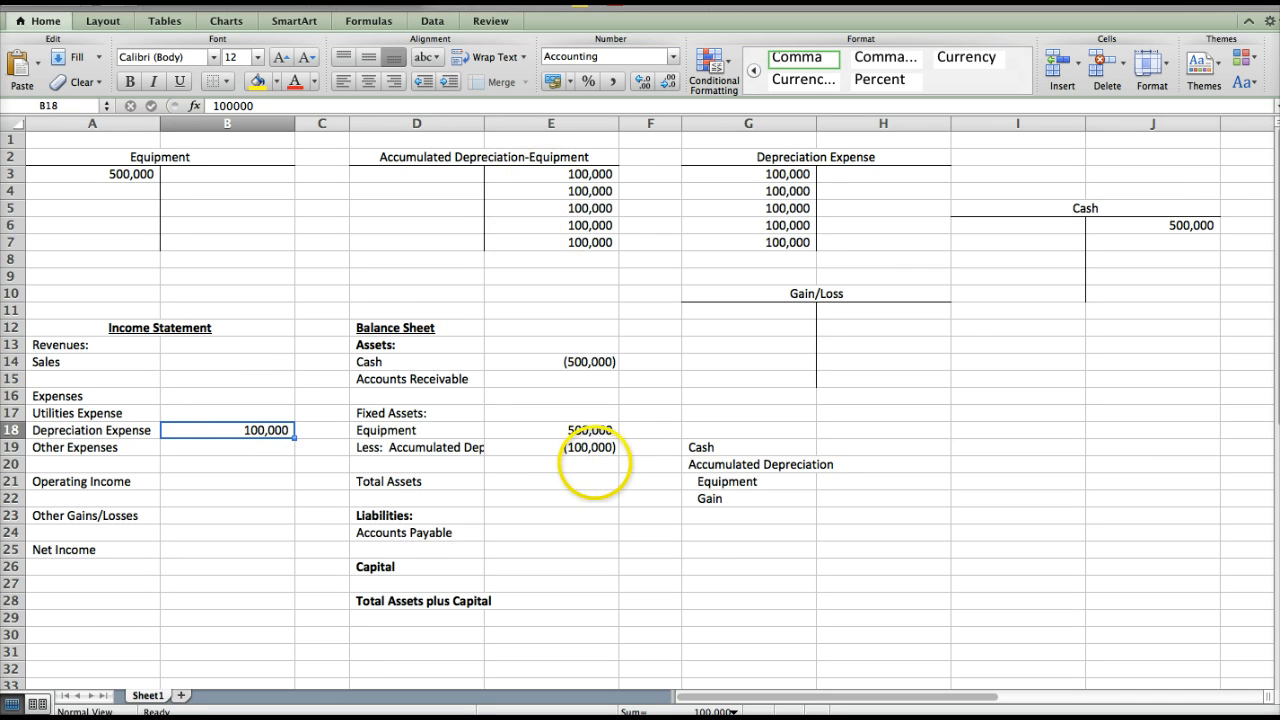
click(552, 448)
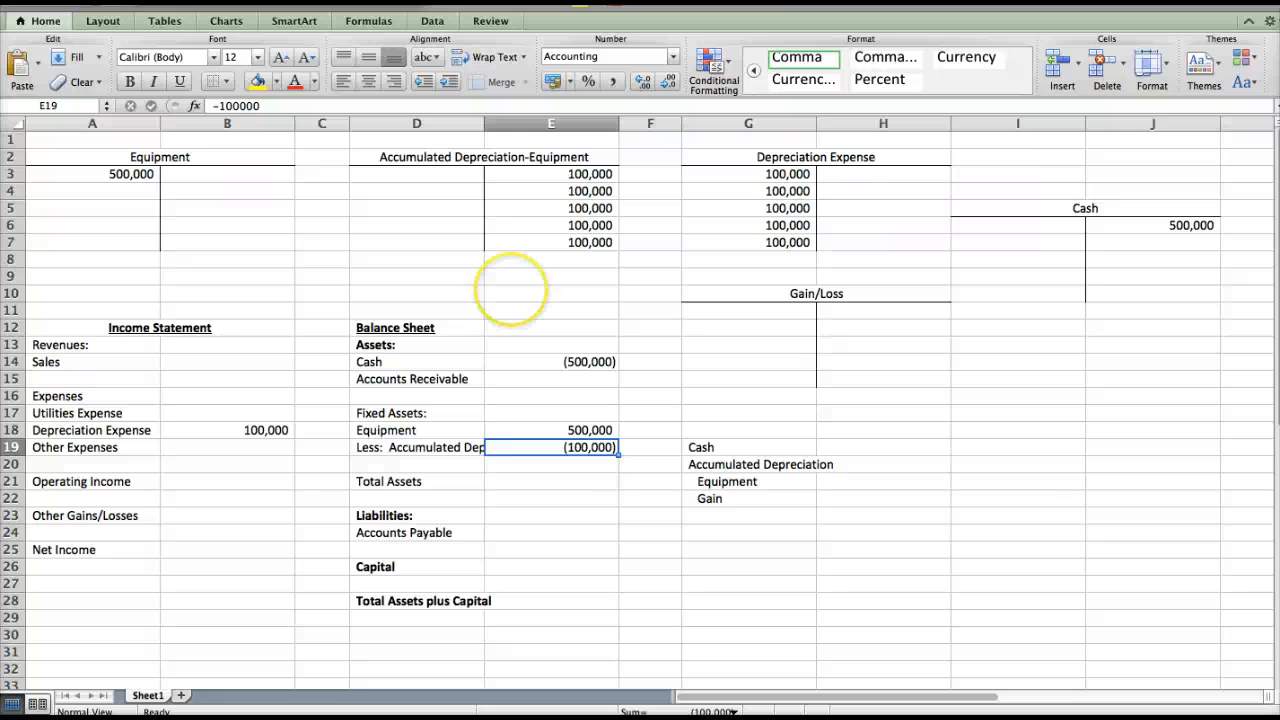
text(-5)
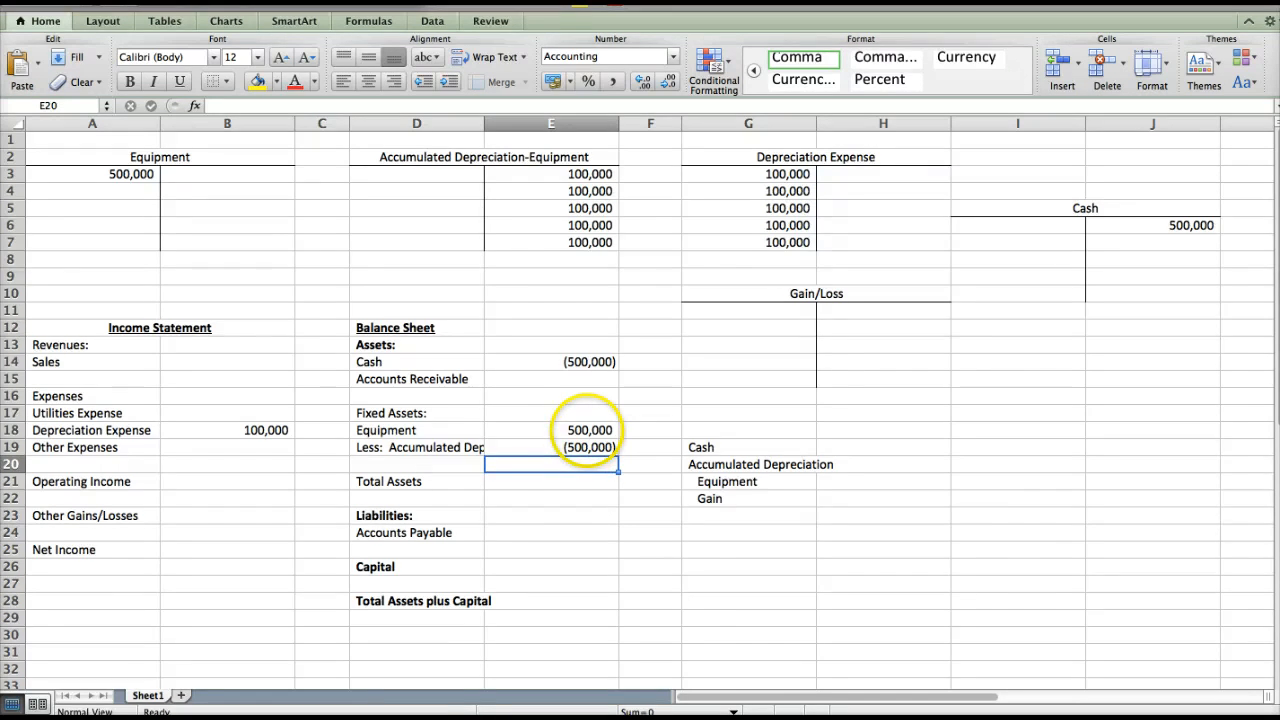
Enter 25,000 as the Cash debit in the disposal journal entry.
click(552, 430)
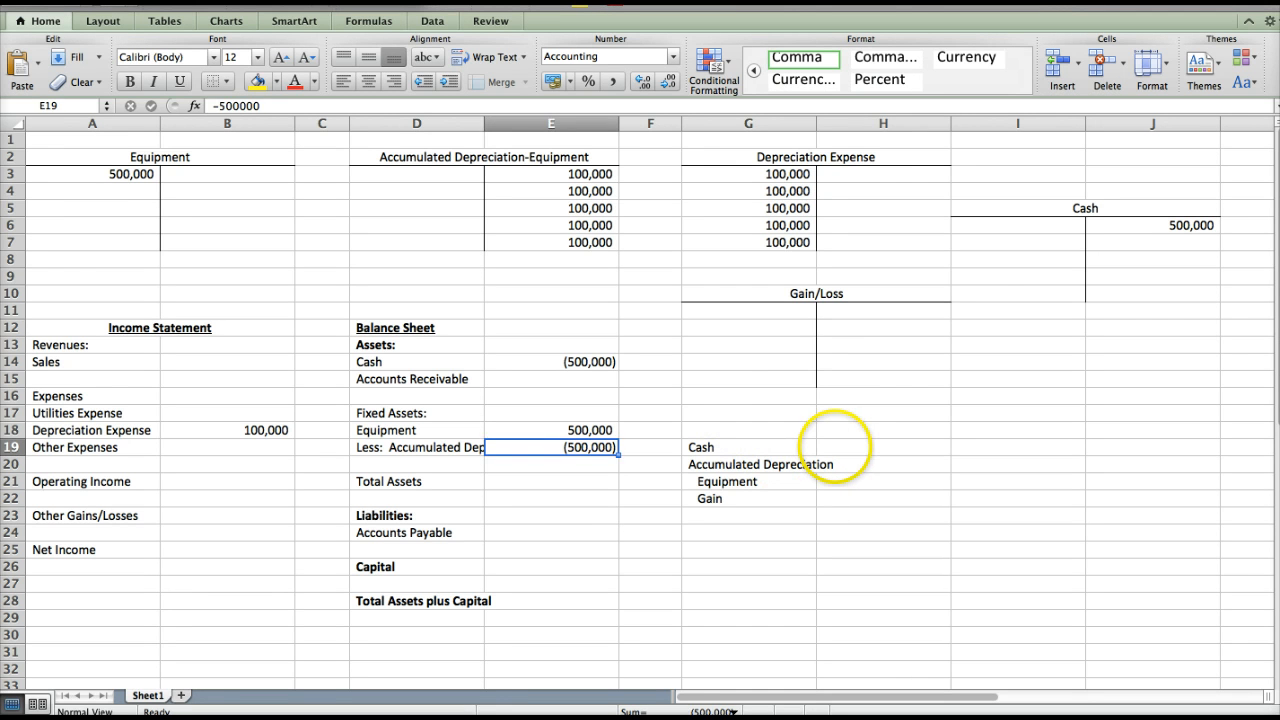
click(882, 448)
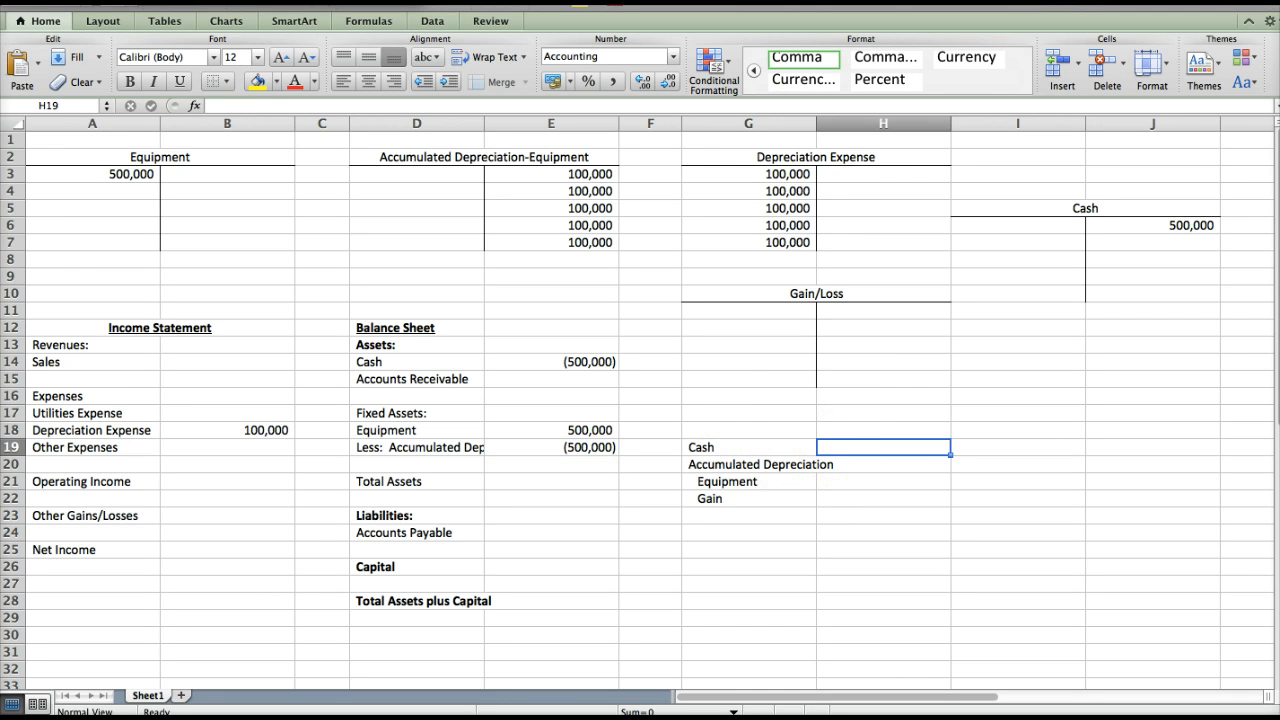
text(250000)
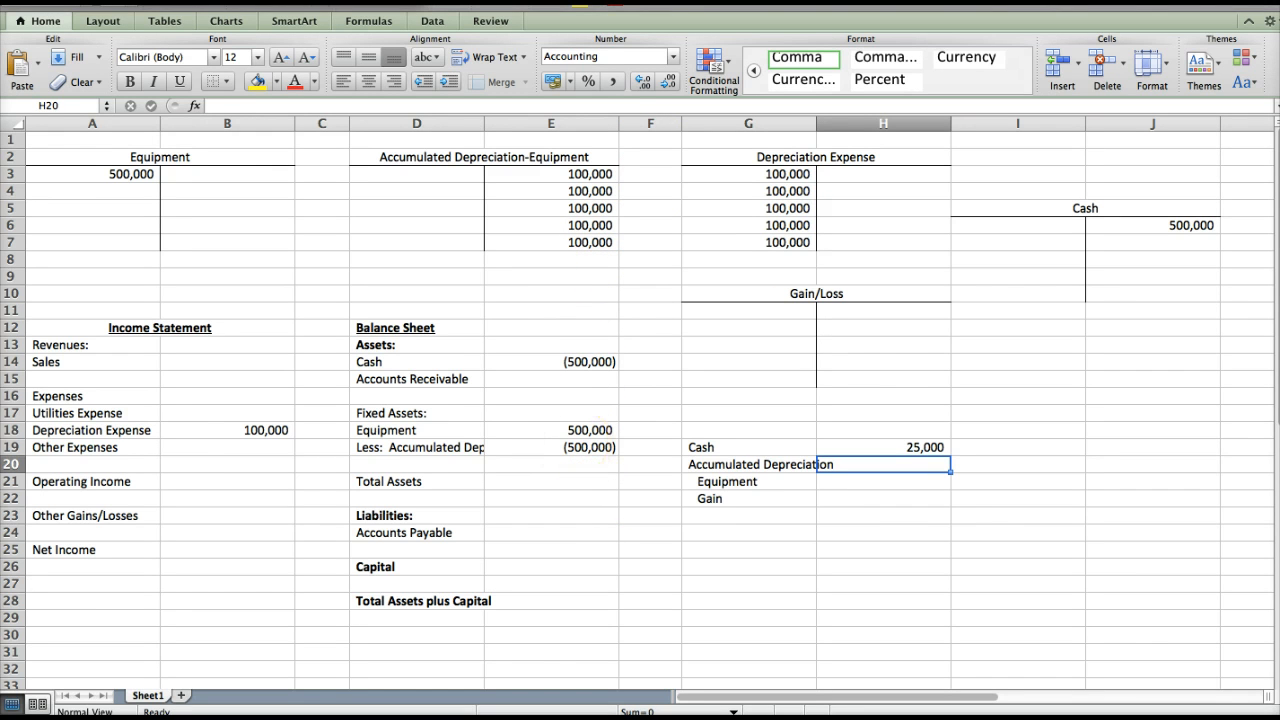
Debit 500,000 to Accumulated Depreciation, rule the row with a bottom border, and show a zero balance.
text(500,000)
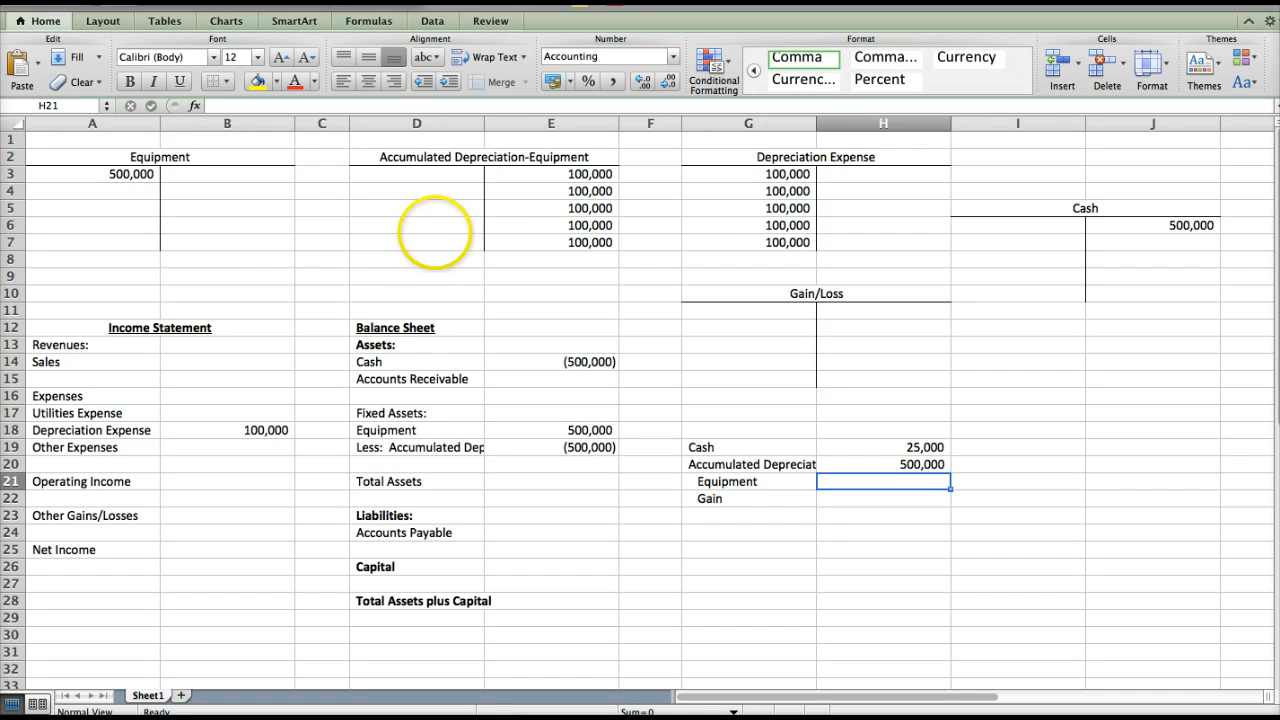
text(500,000)
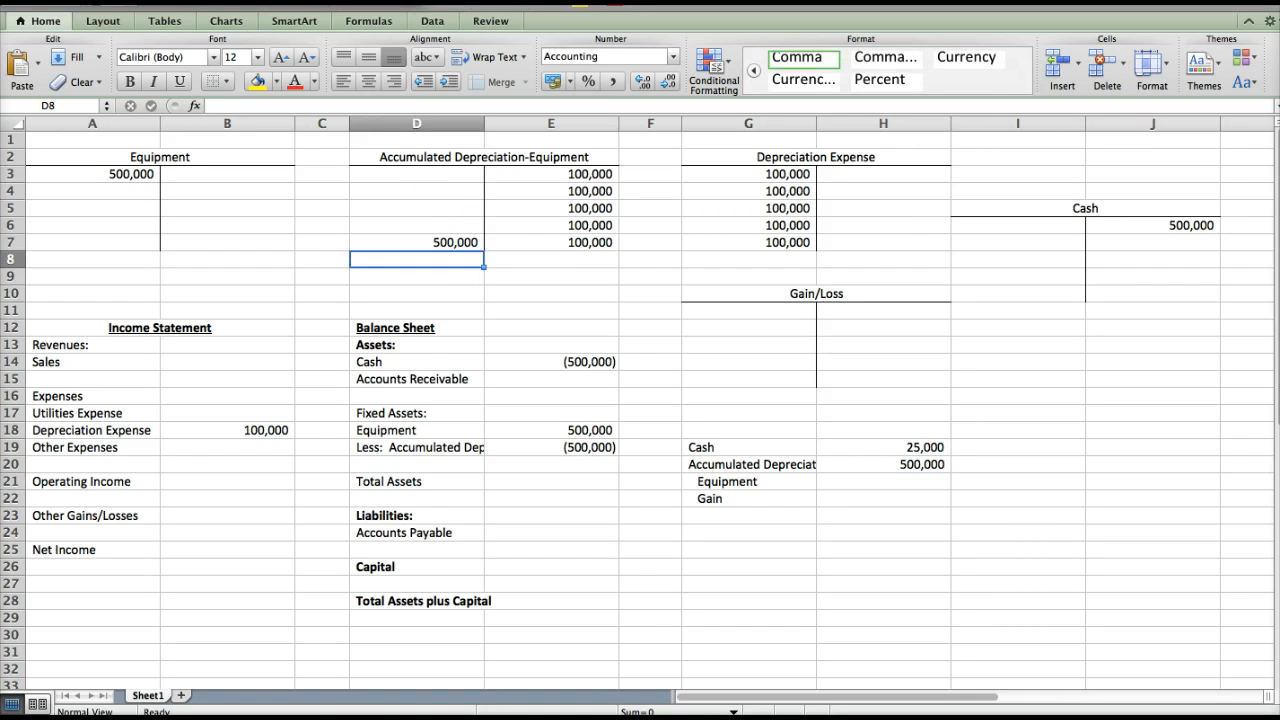
click(416, 242)
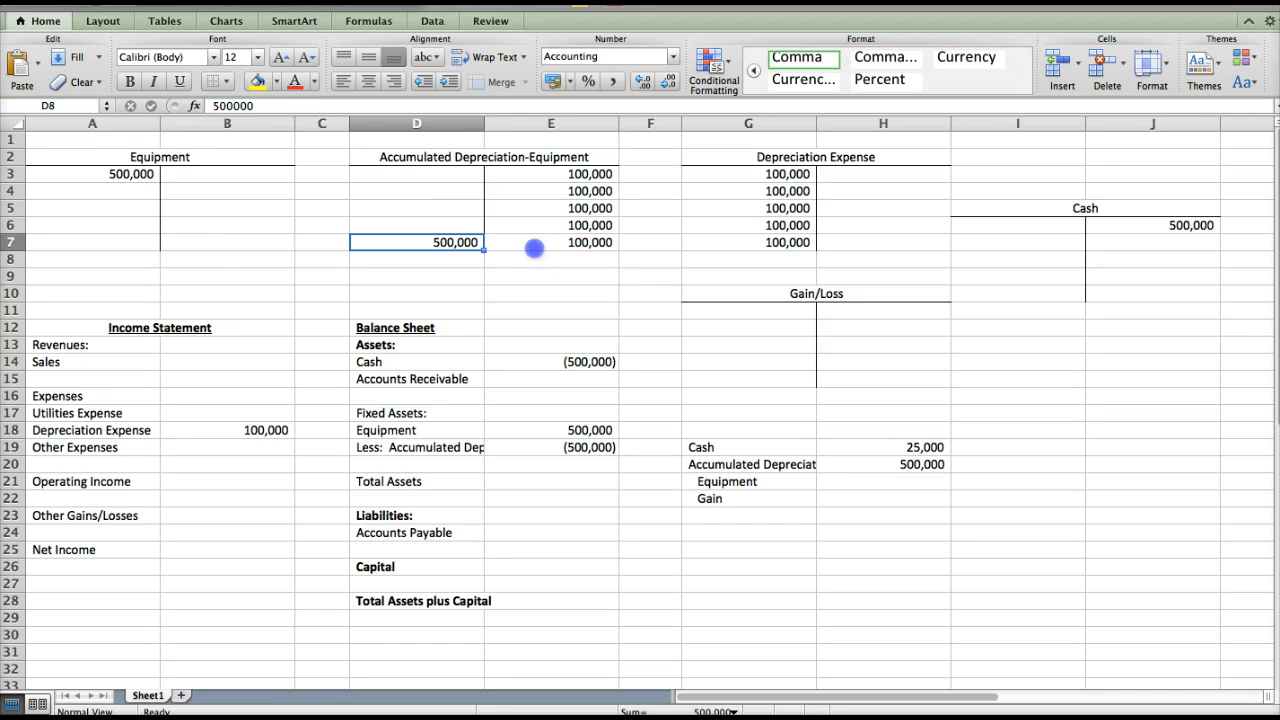
click(212, 80)
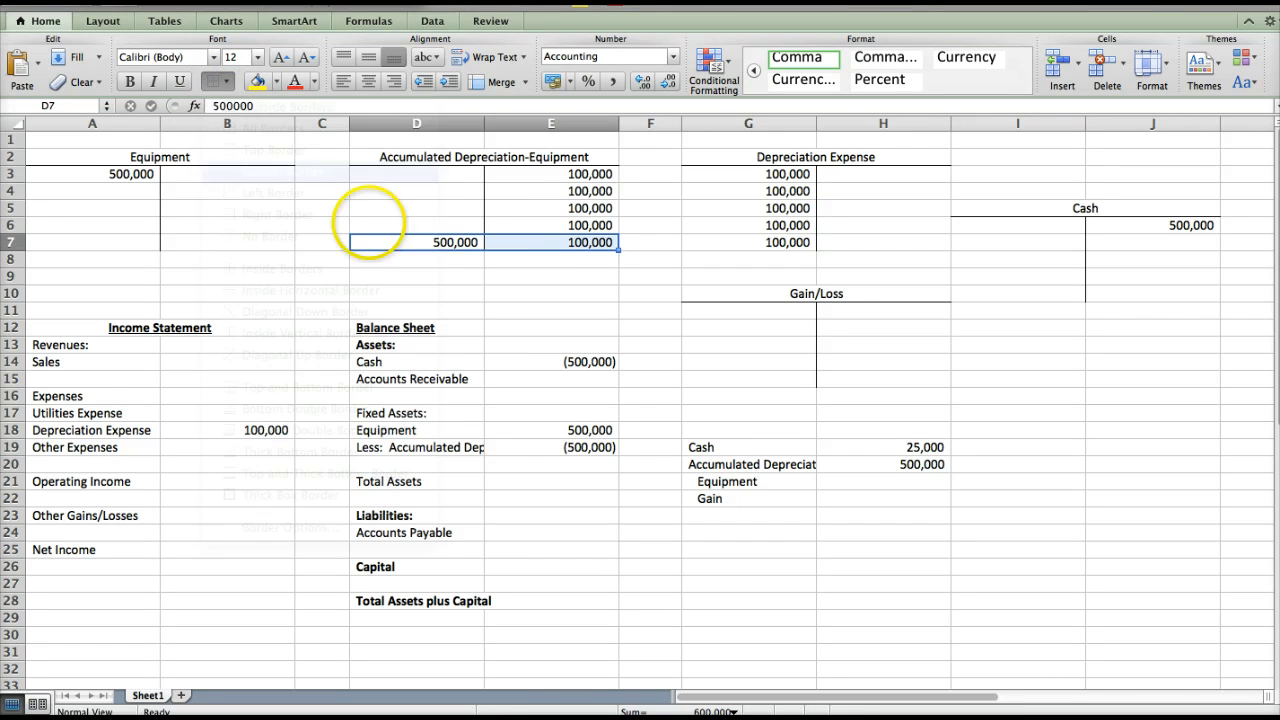
text(0)
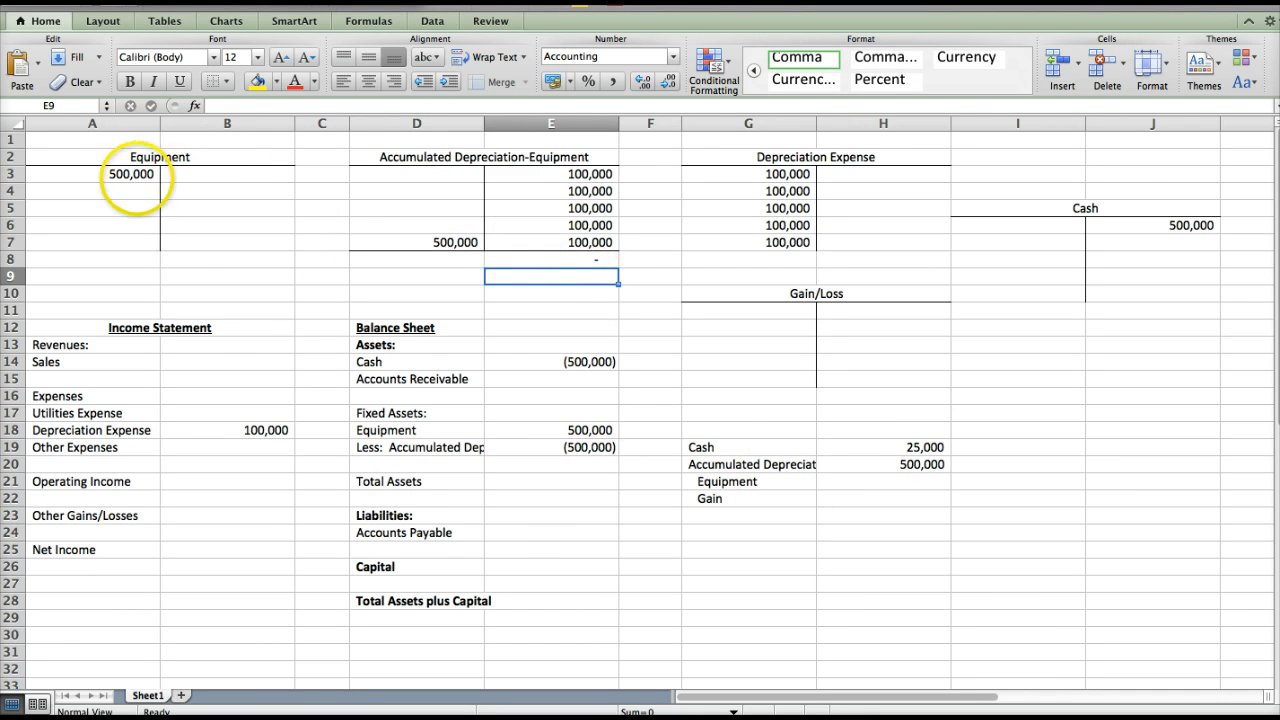
Credit 500,000 to Equipment, rule a border under its entries, and show the zero balance.
click(226, 192)
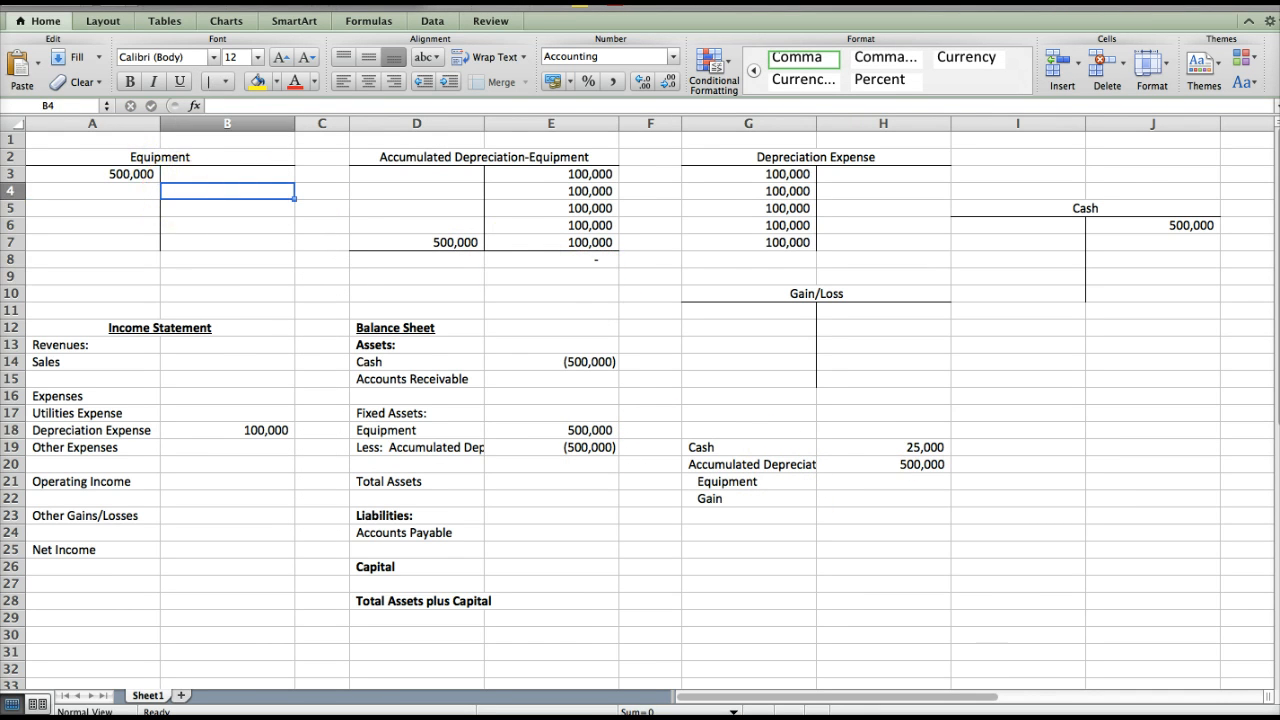
text(500,000)
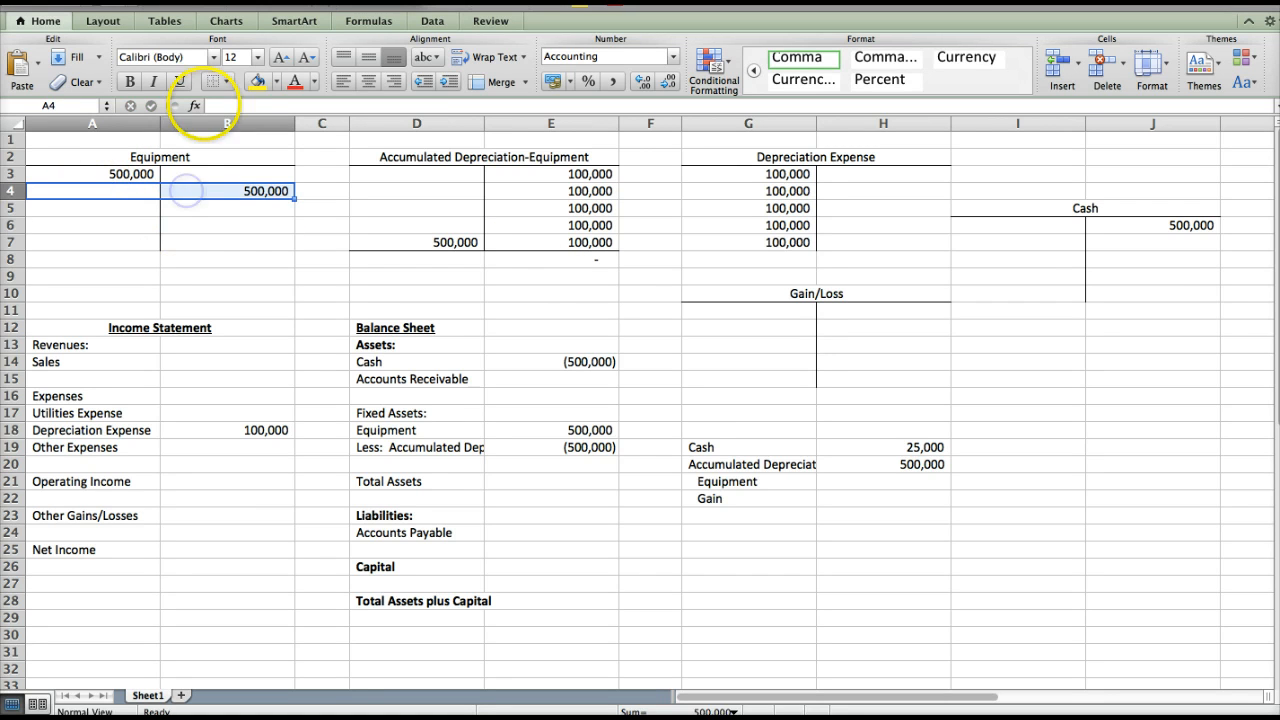
click(212, 80)
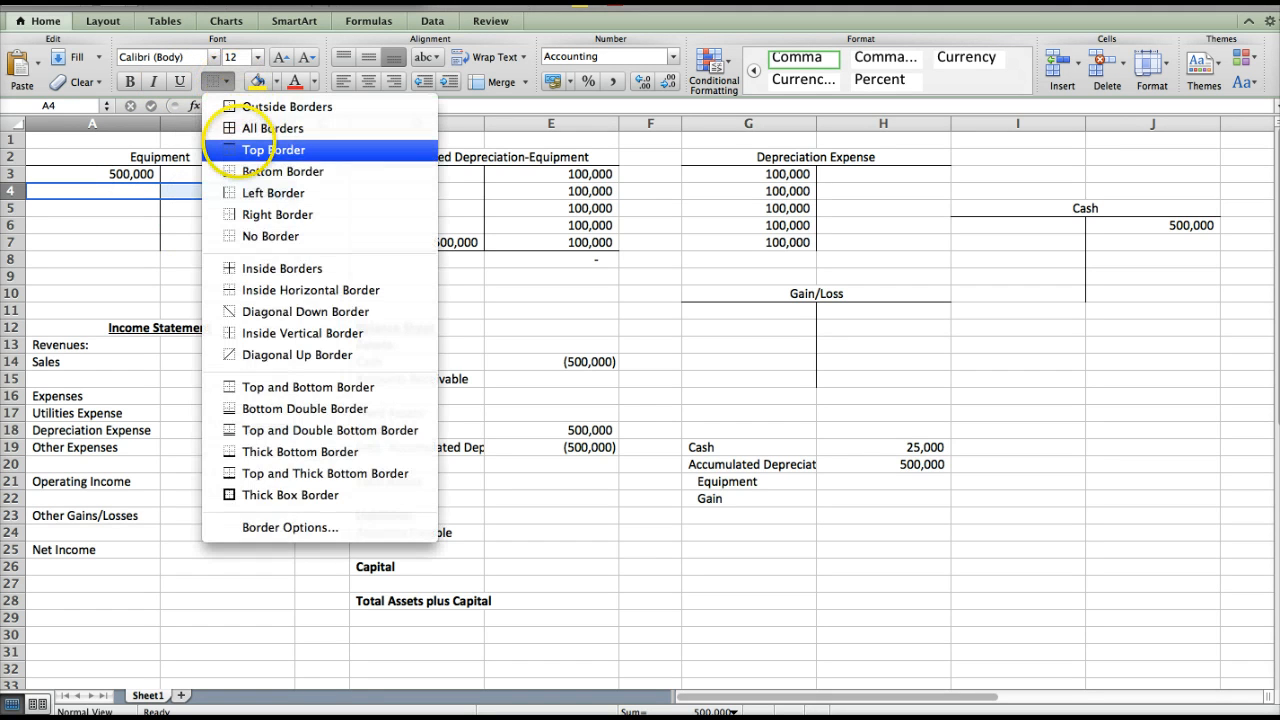
click(272, 148)
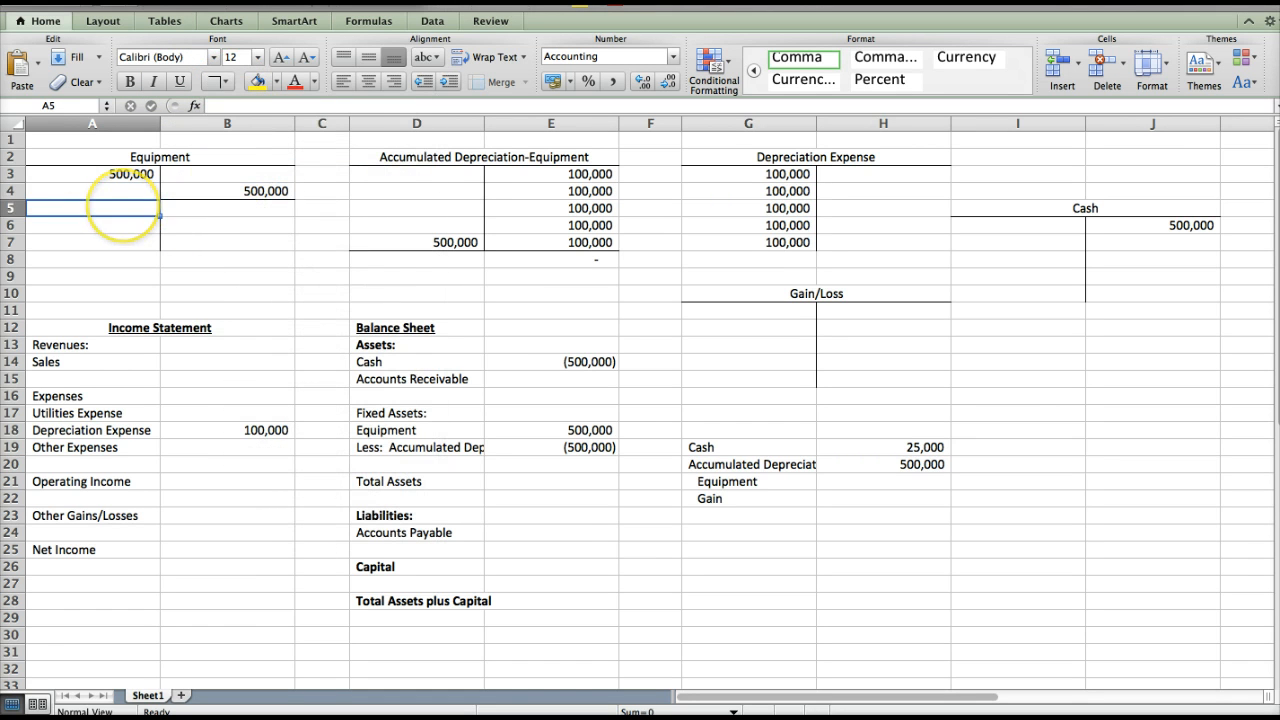
click(92, 224)
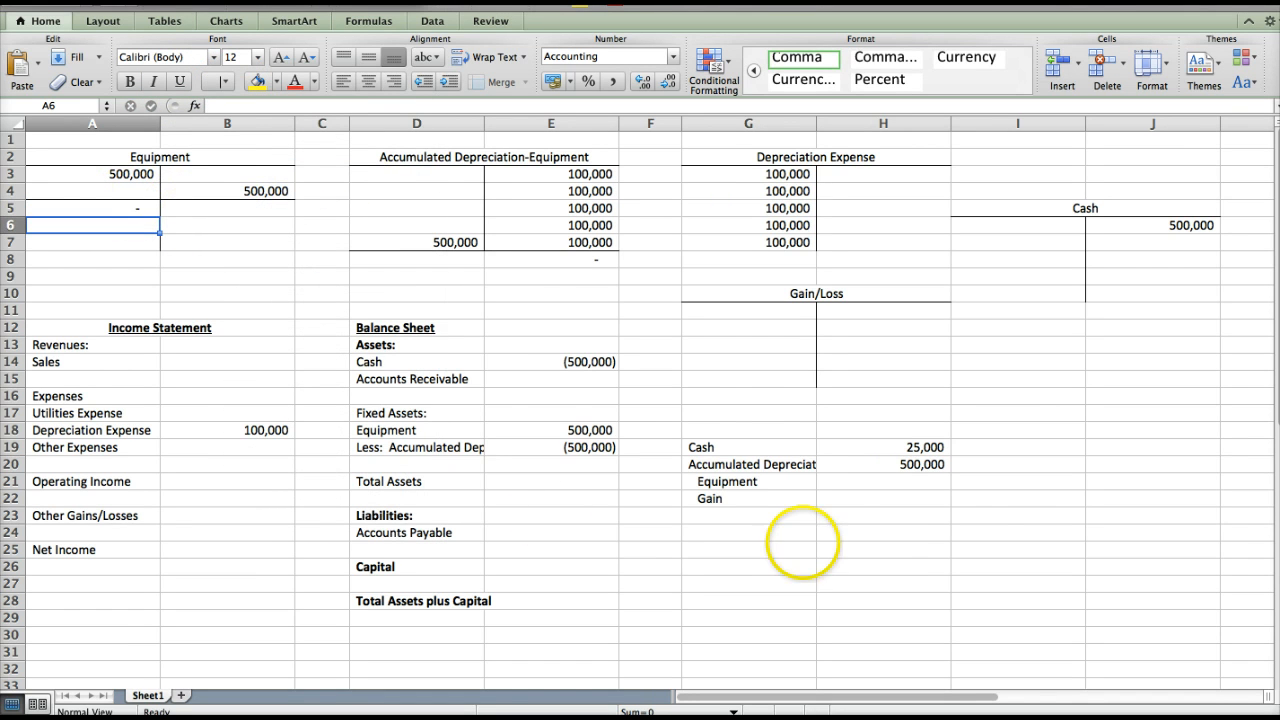
click(1016, 480)
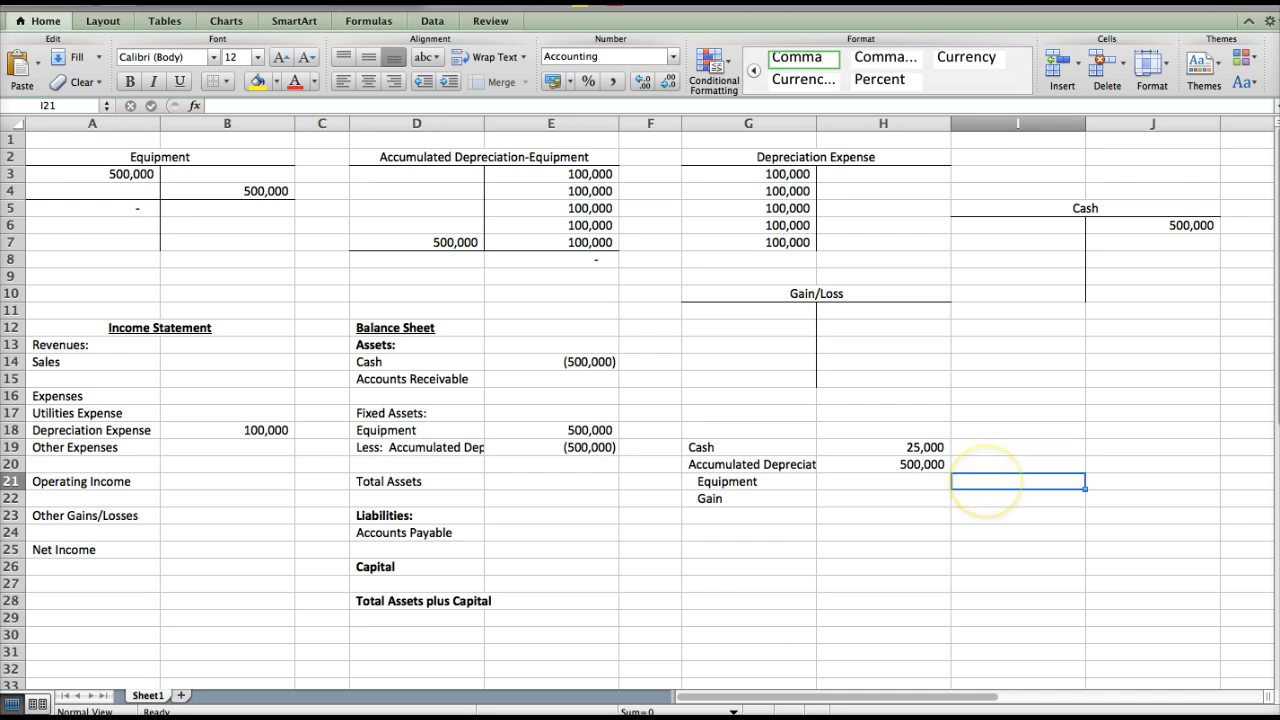
Enter the 500,000 Equipment credit and 25,000 Gain credit in the sale entry.
text(5000)
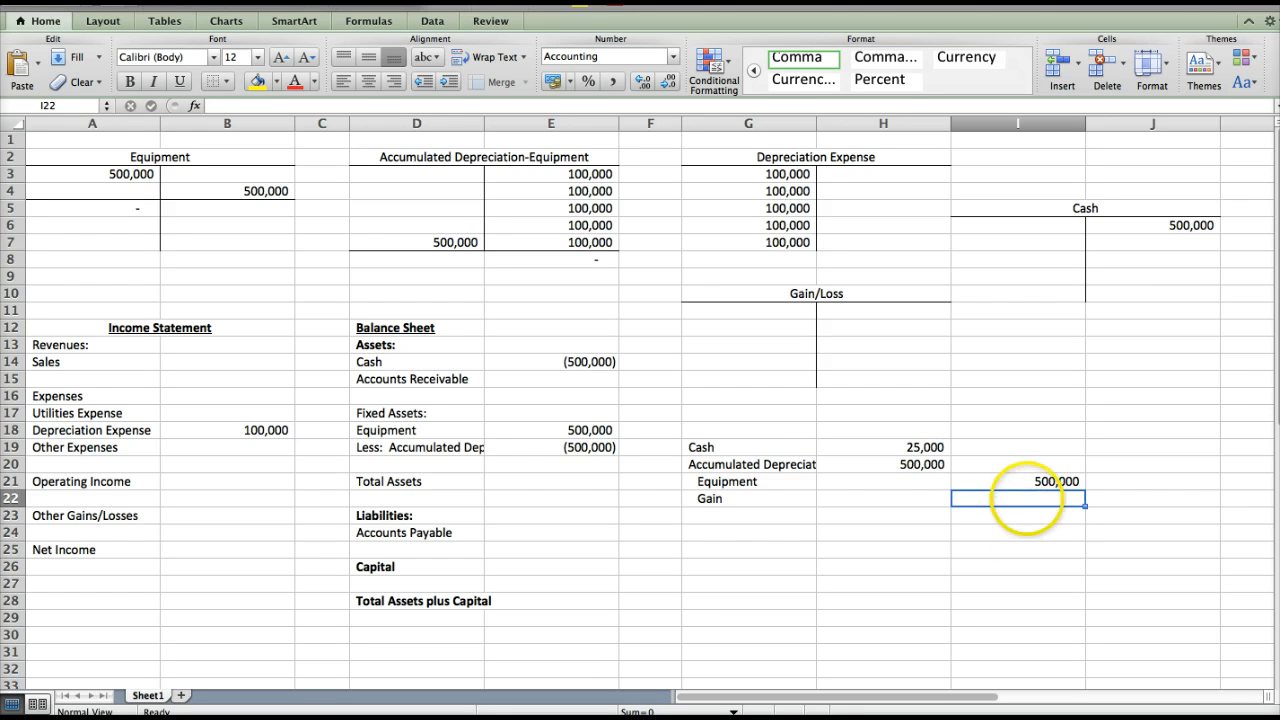
text(25,000)
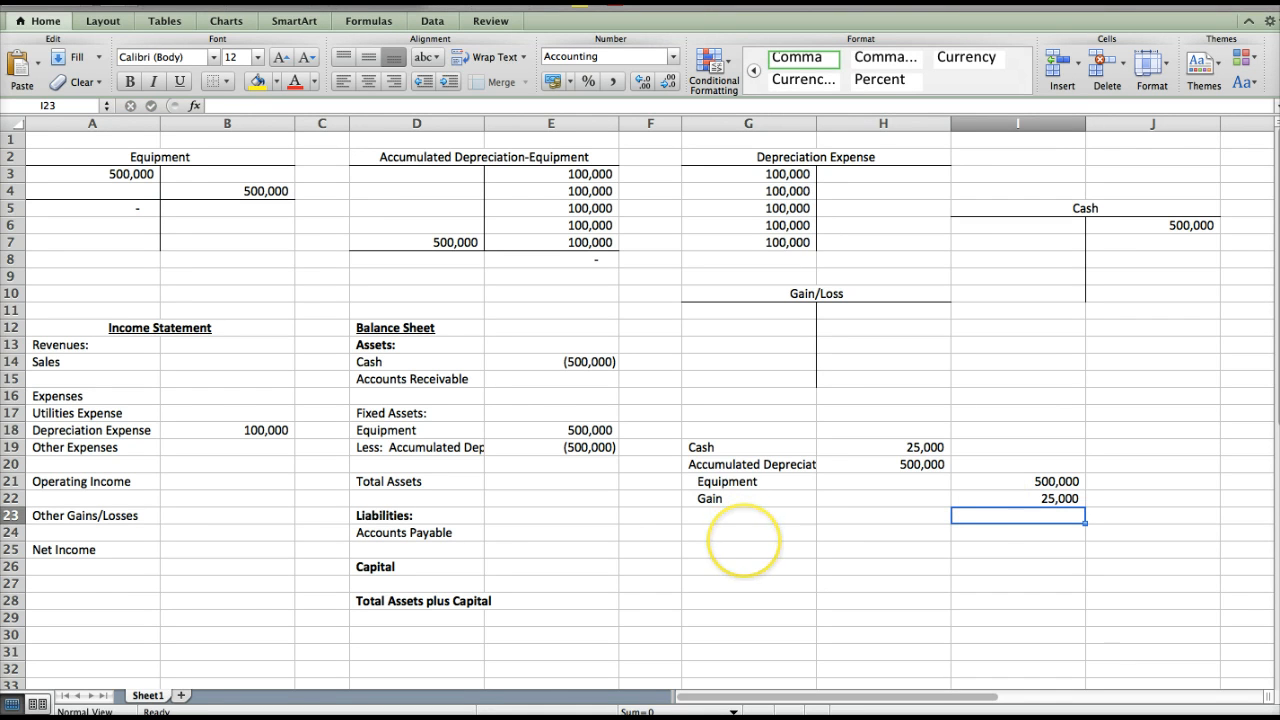
mouse_move(840, 490)
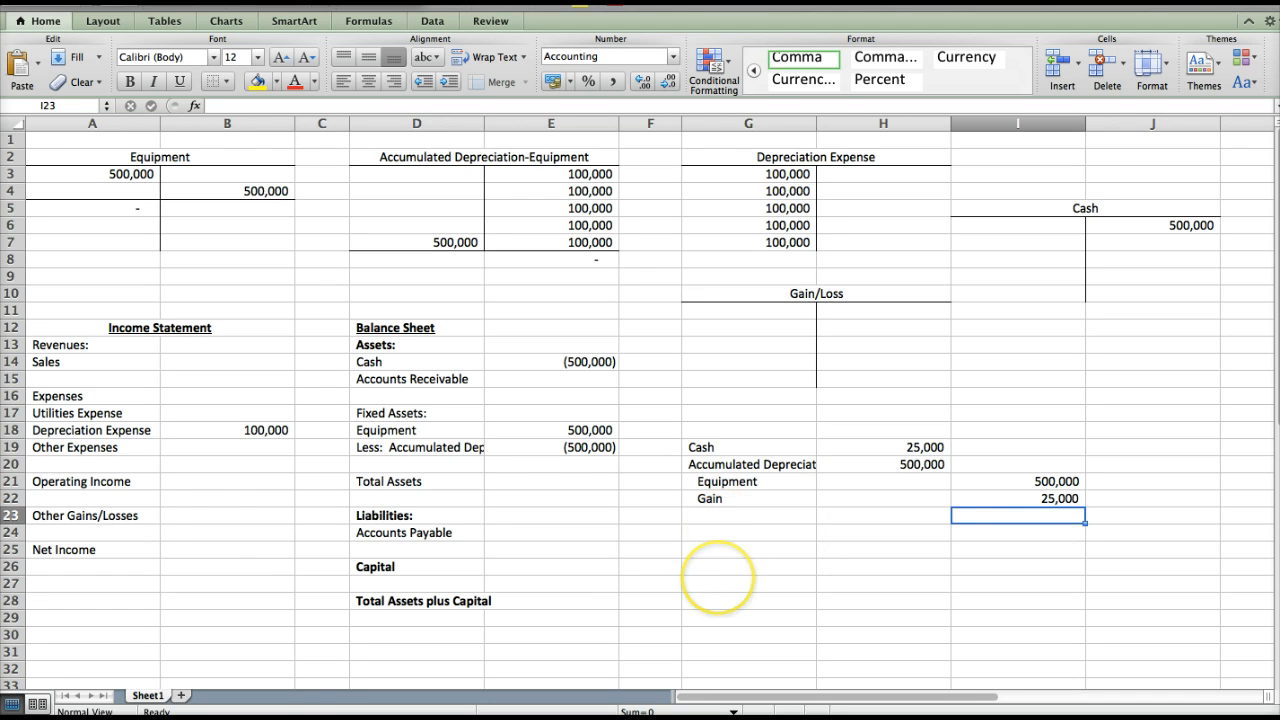
mouse_move(210, 516)
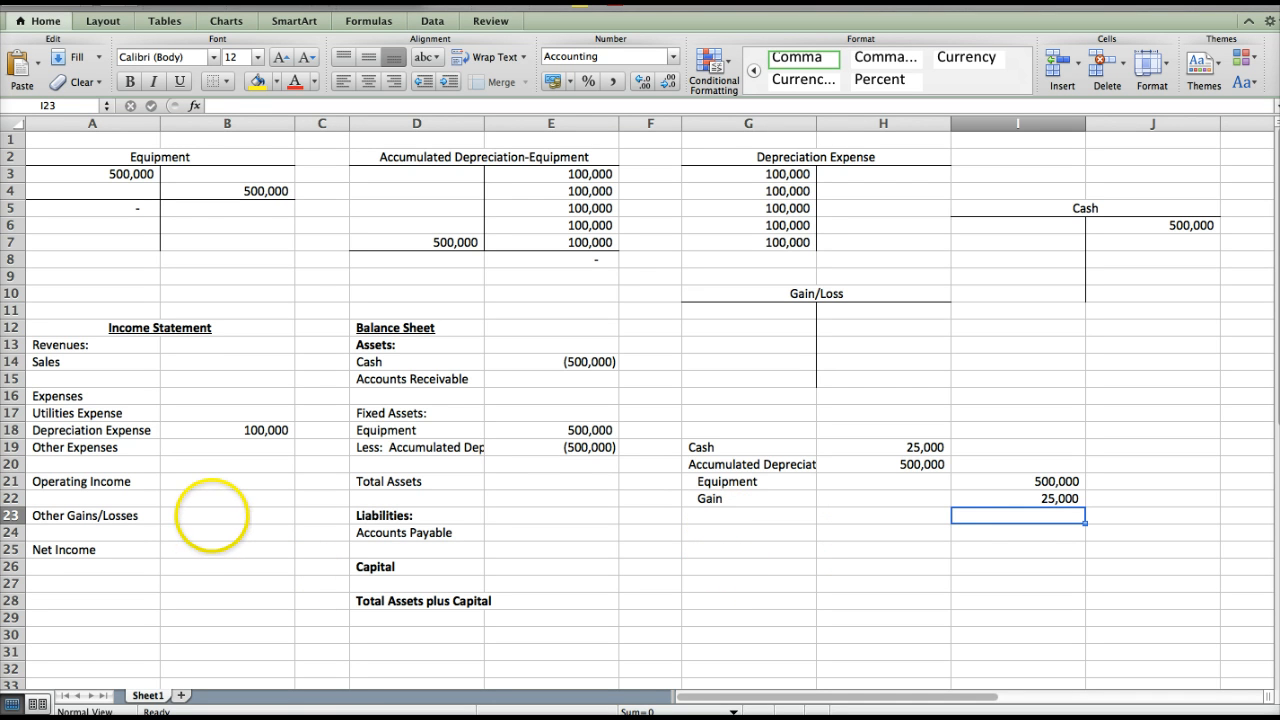
click(228, 516)
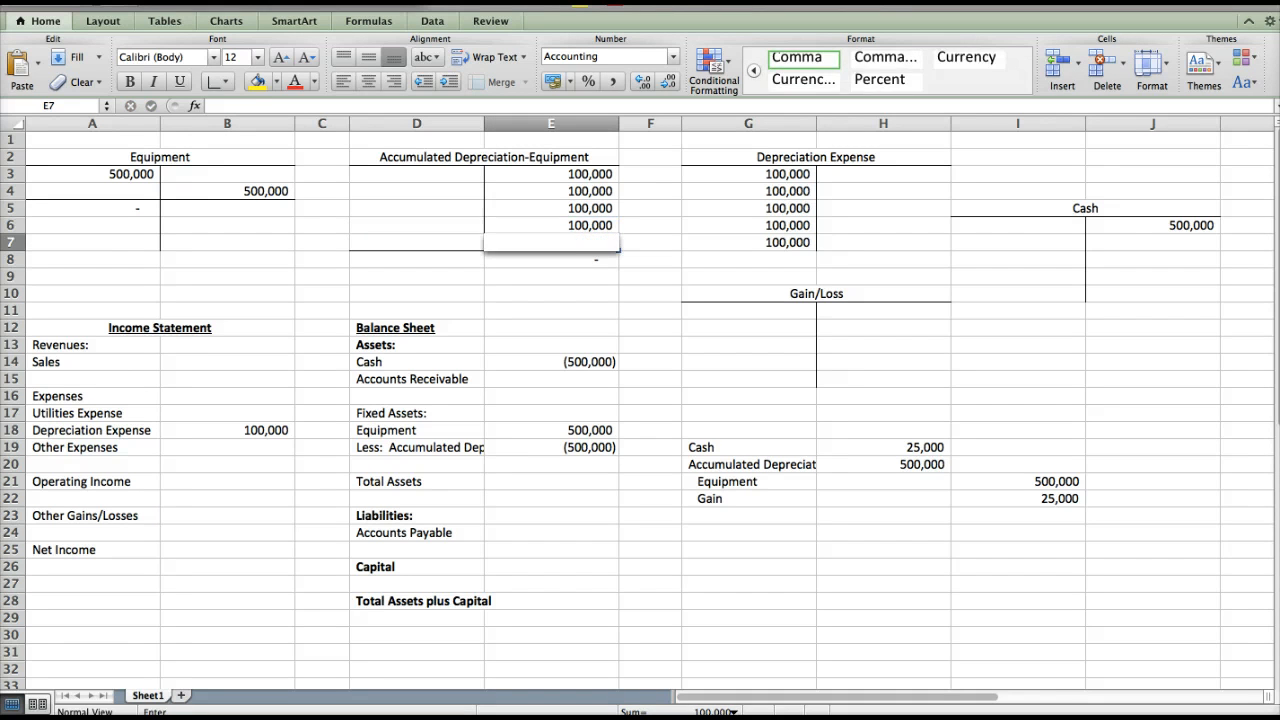
Remove the surplus depreciation entries and set balance sheet accumulated depreciation to -300,000.
click(884, 208)
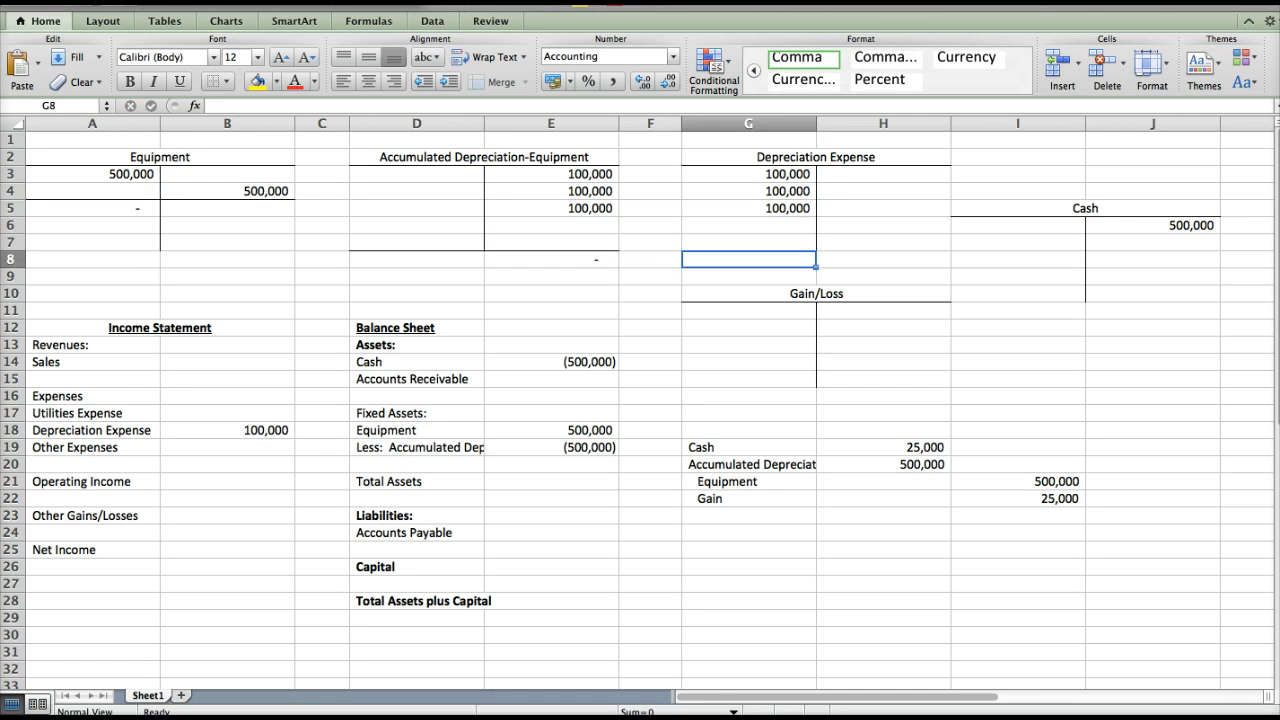
click(550, 430)
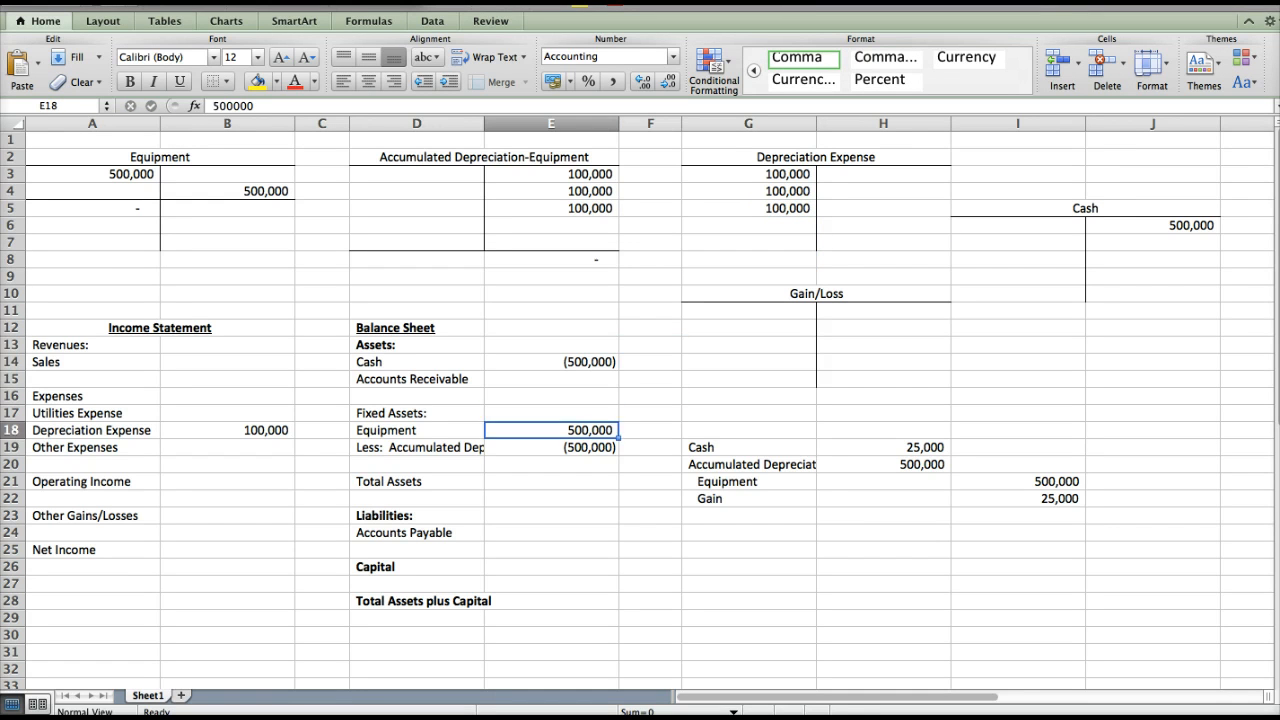
click(552, 448)
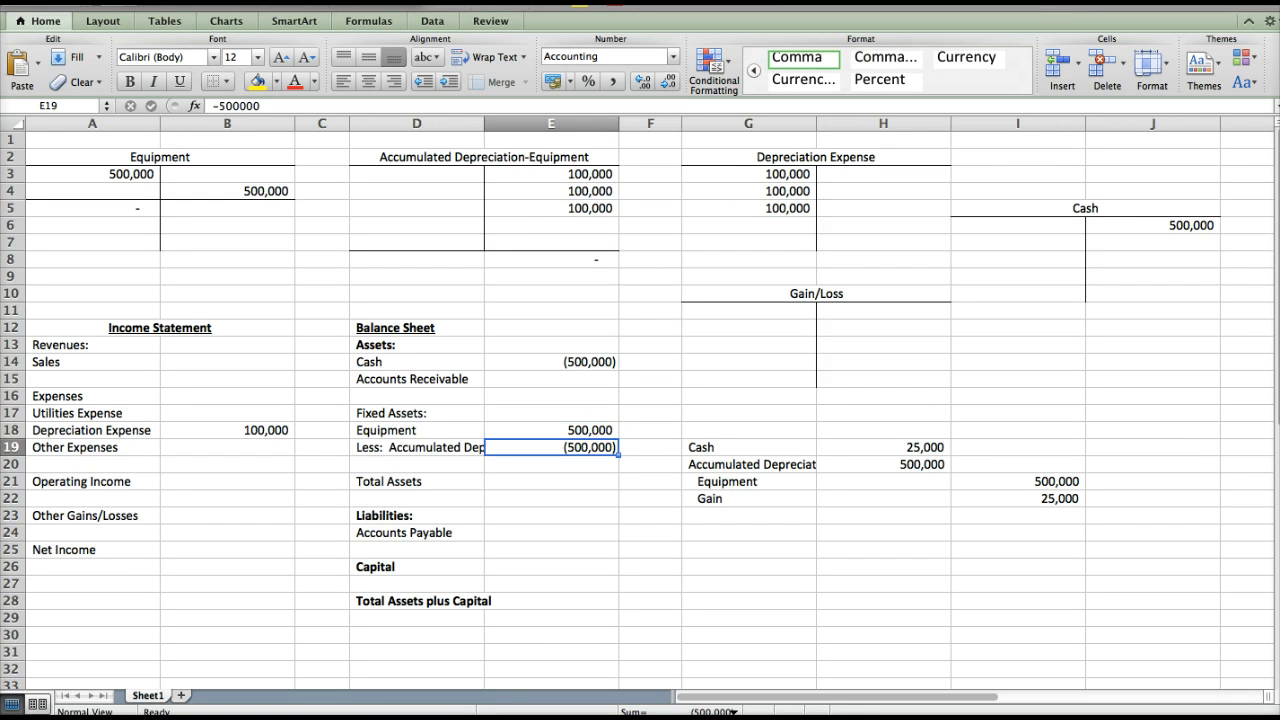
text(-300)
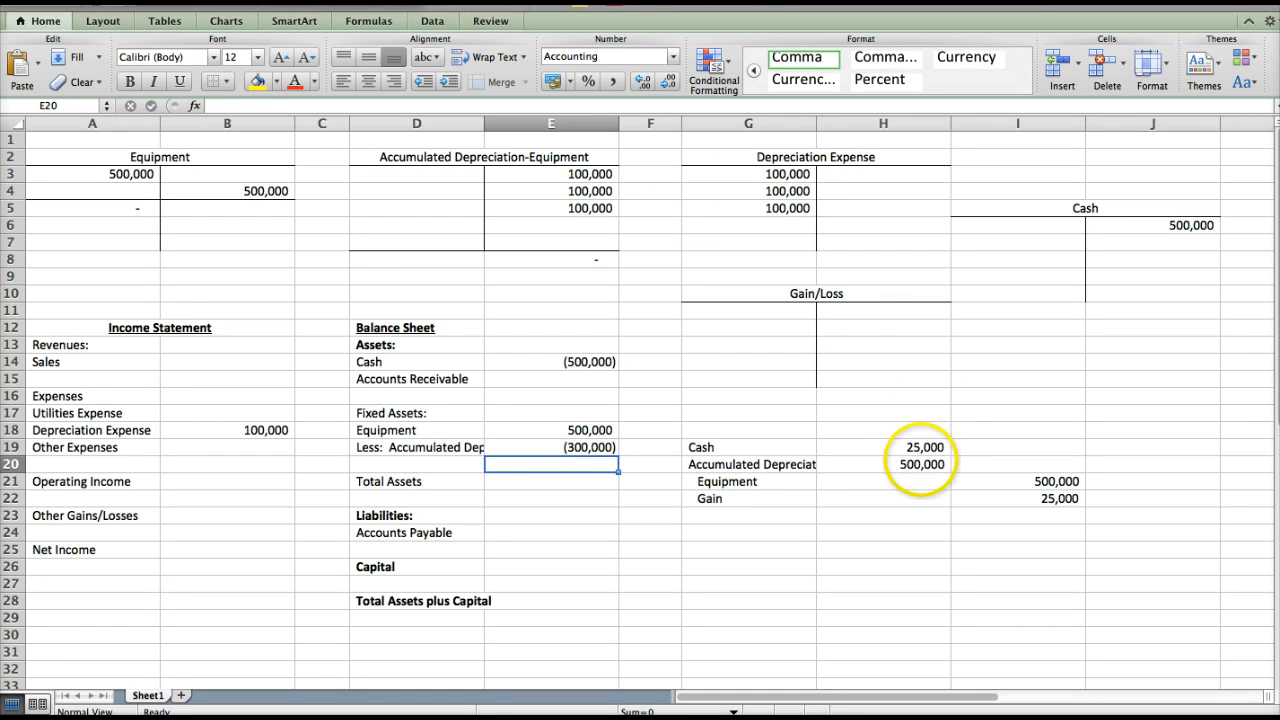
click(882, 464)
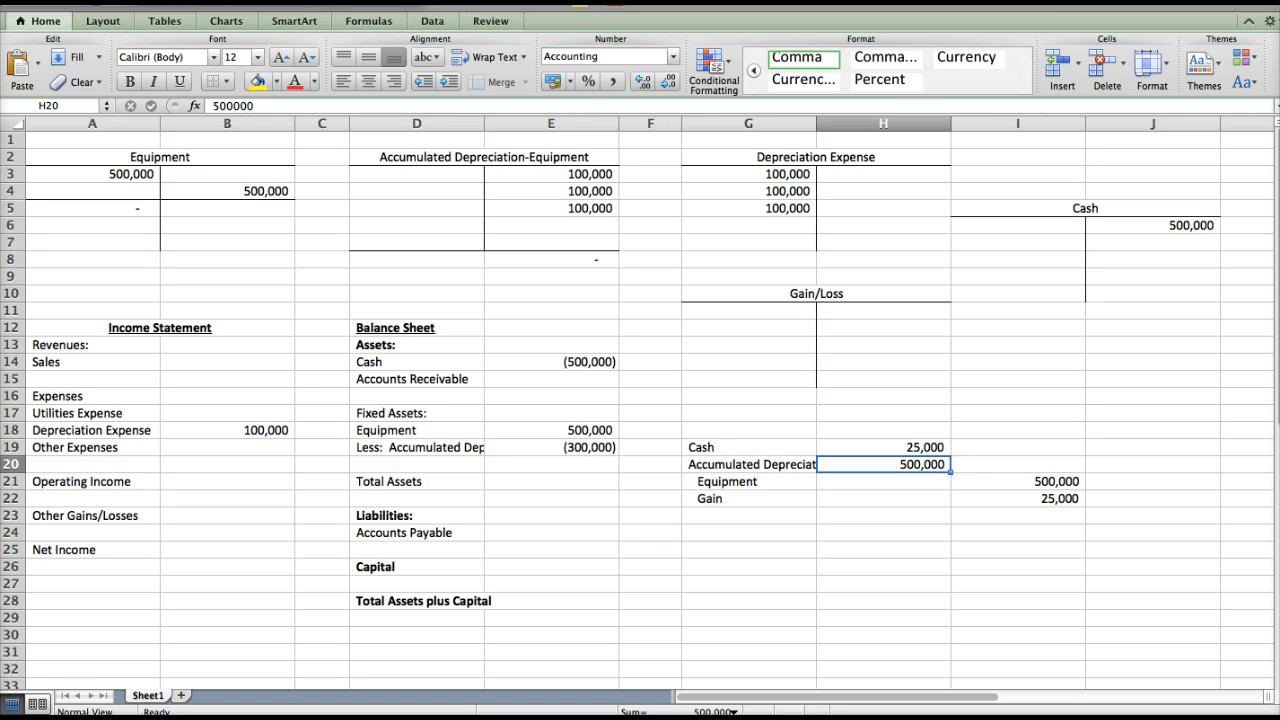
text(3000)
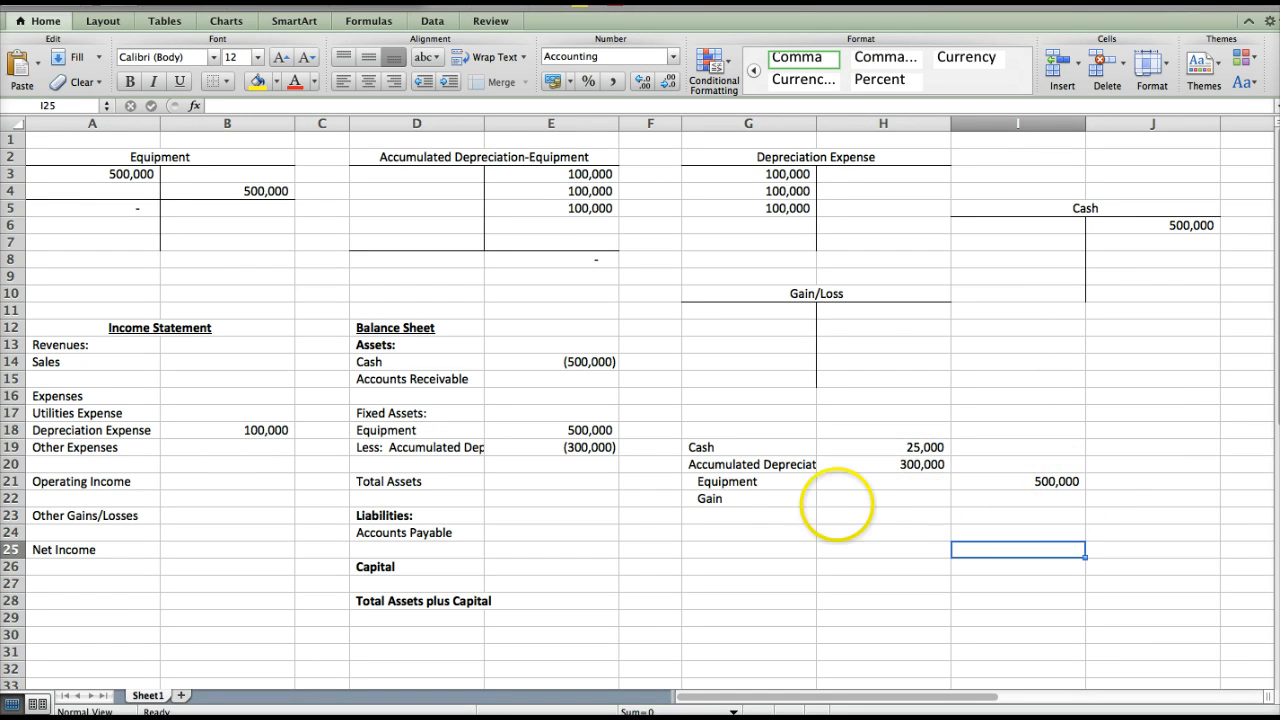
click(882, 498)
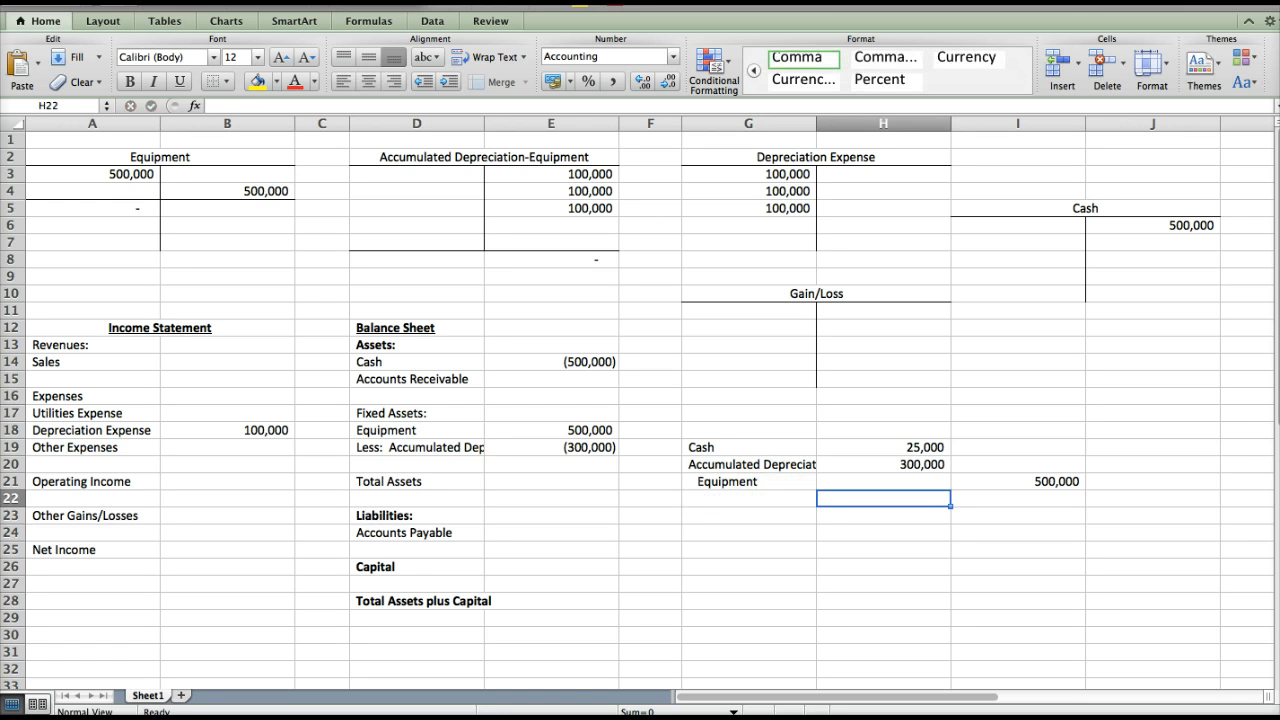
text(=500000-)
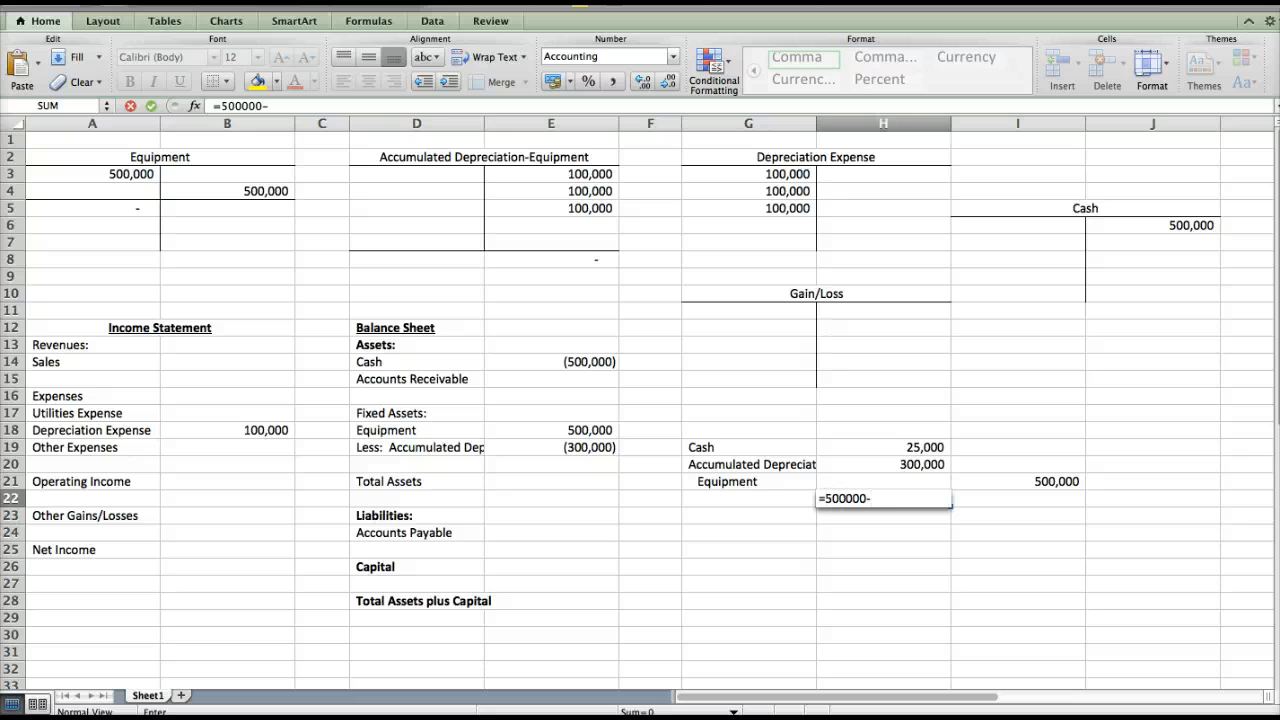
text(325)
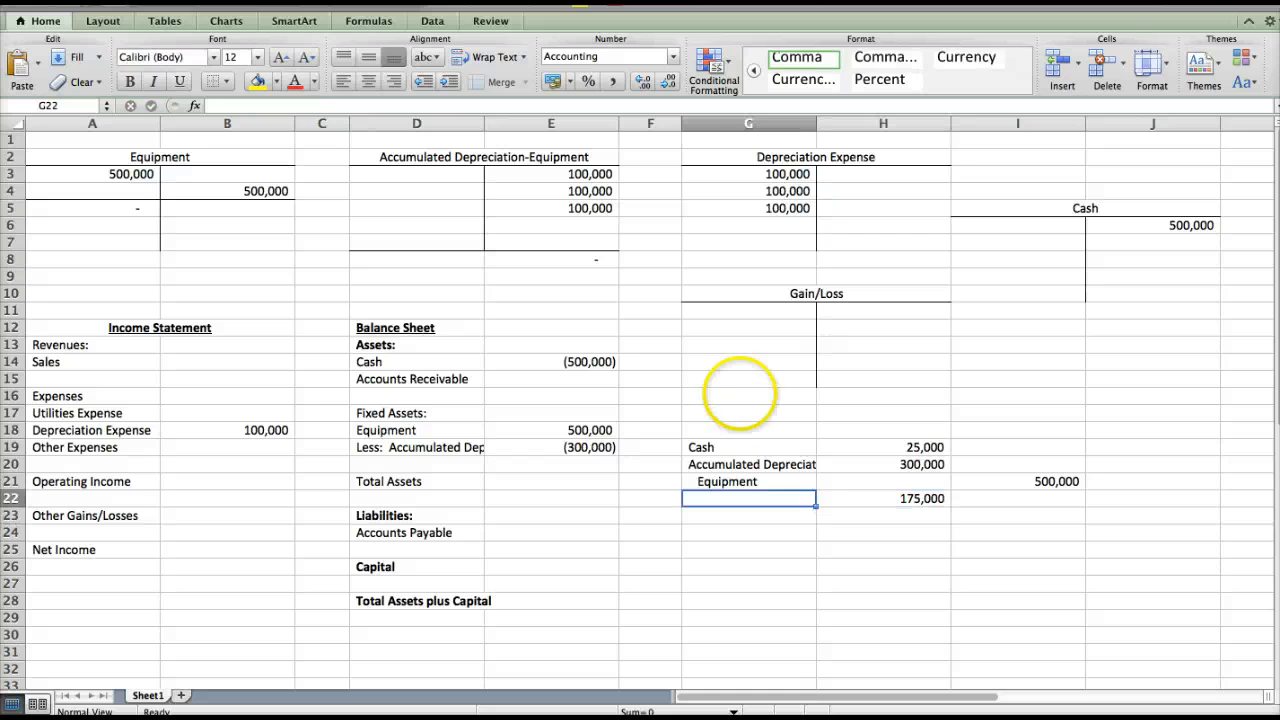
text(Loss)
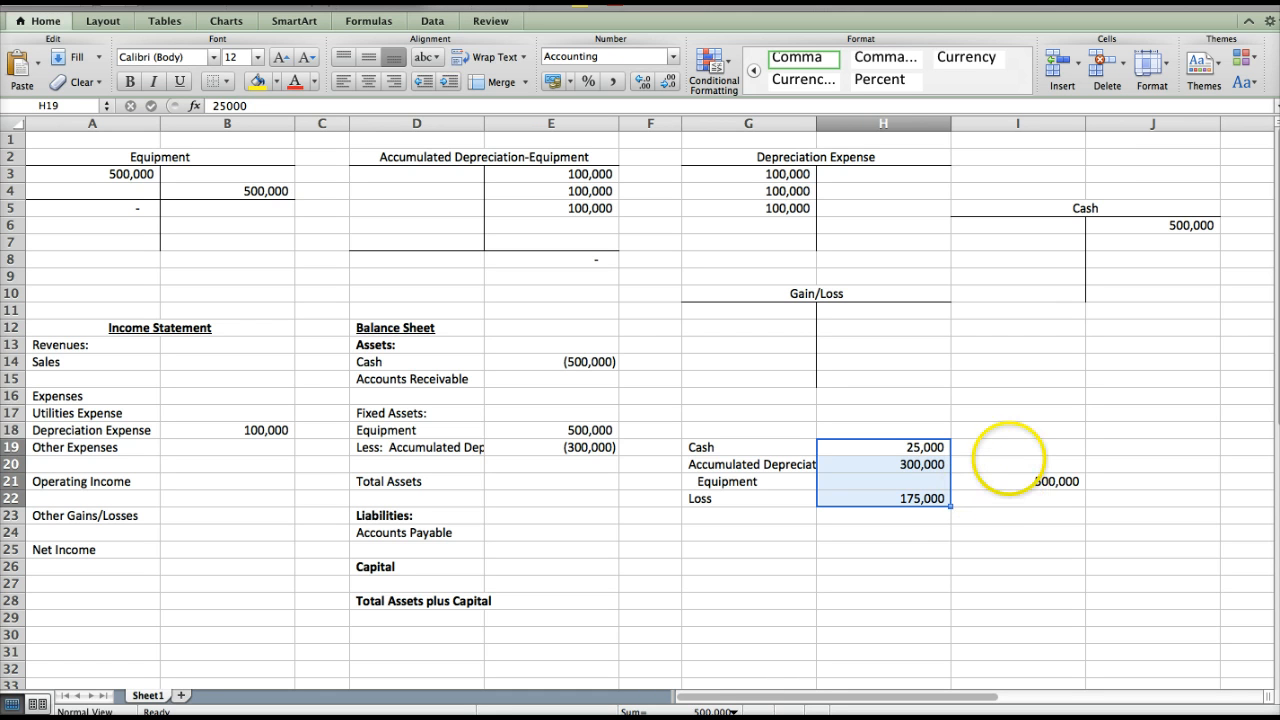
click(1016, 480)
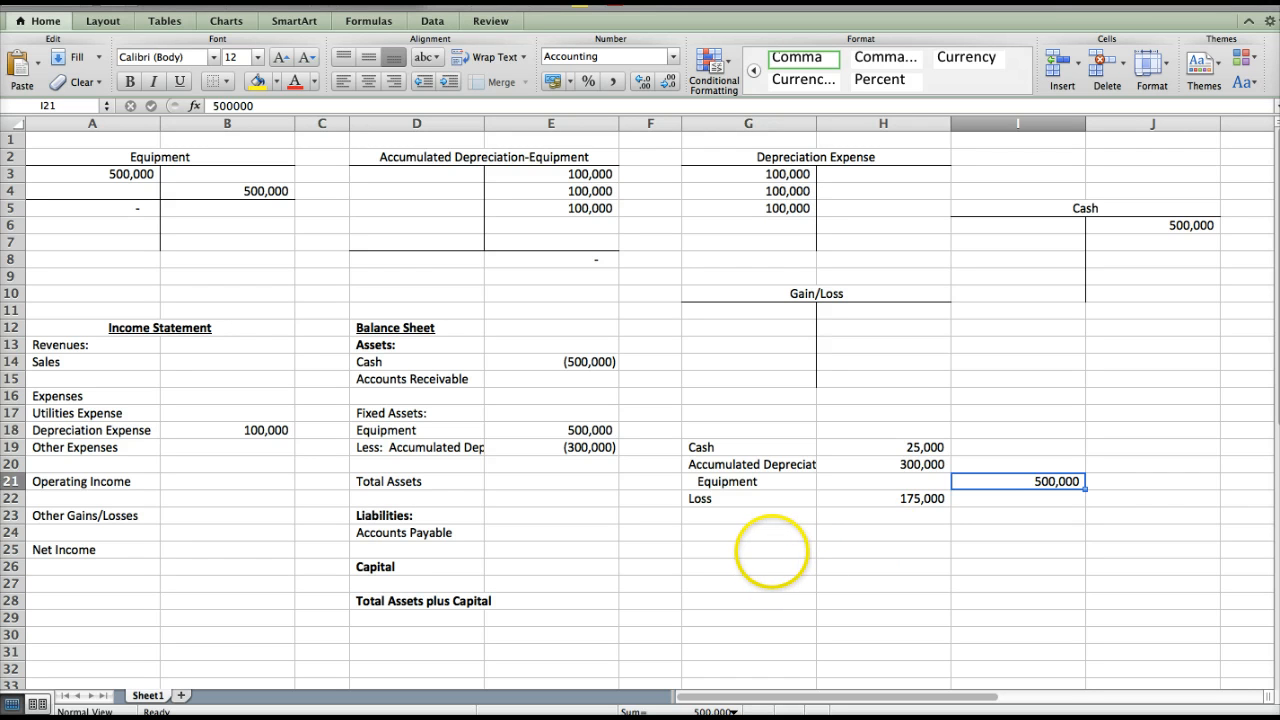
click(748, 548)
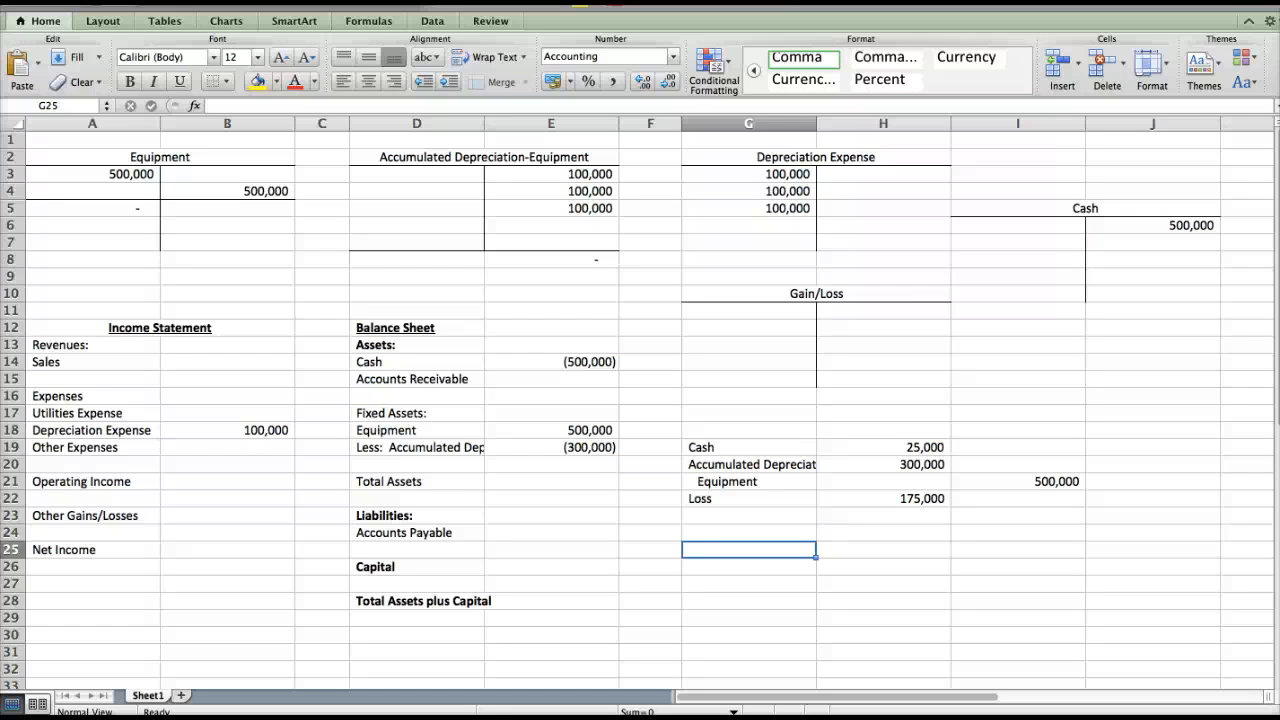
click(748, 448)
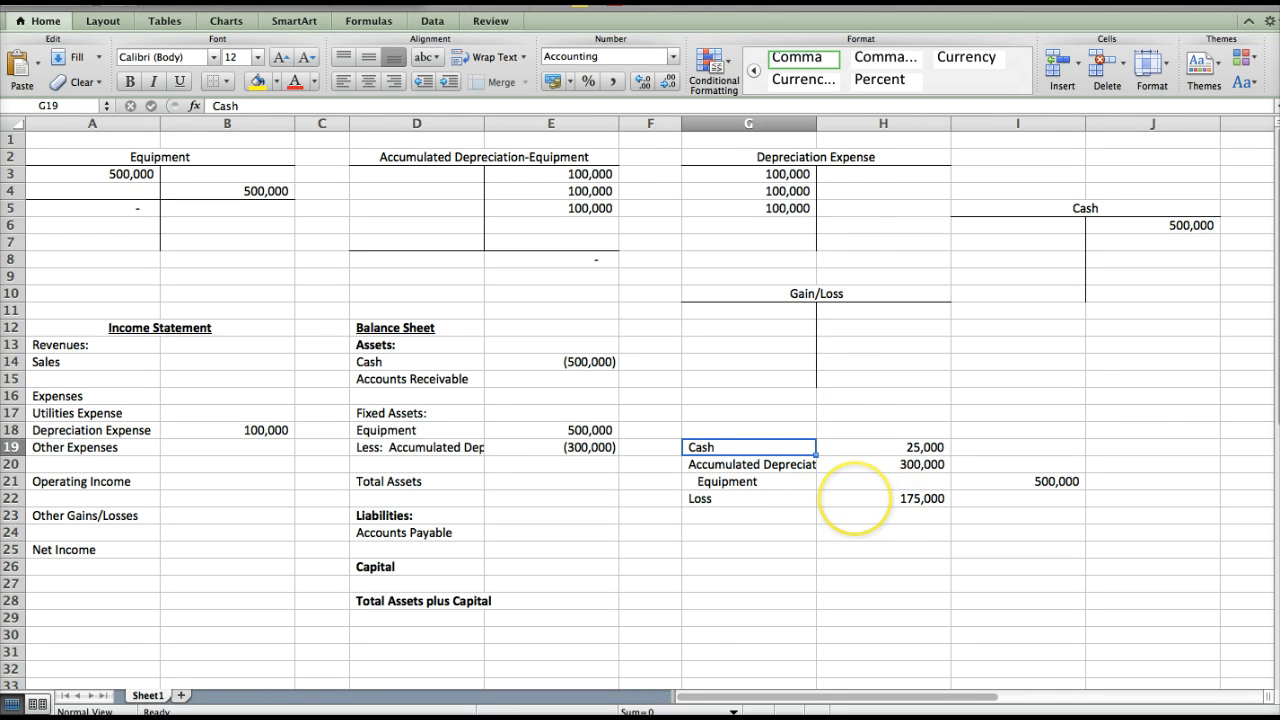
mouse_move(996, 536)
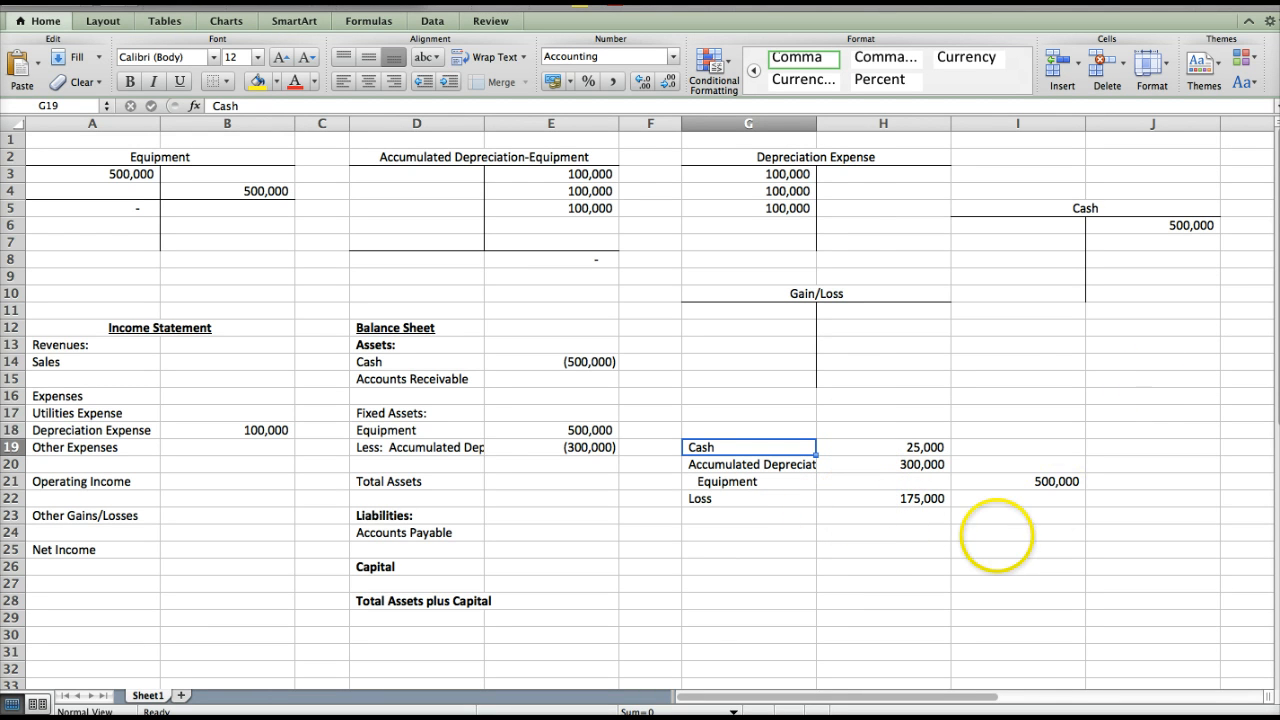